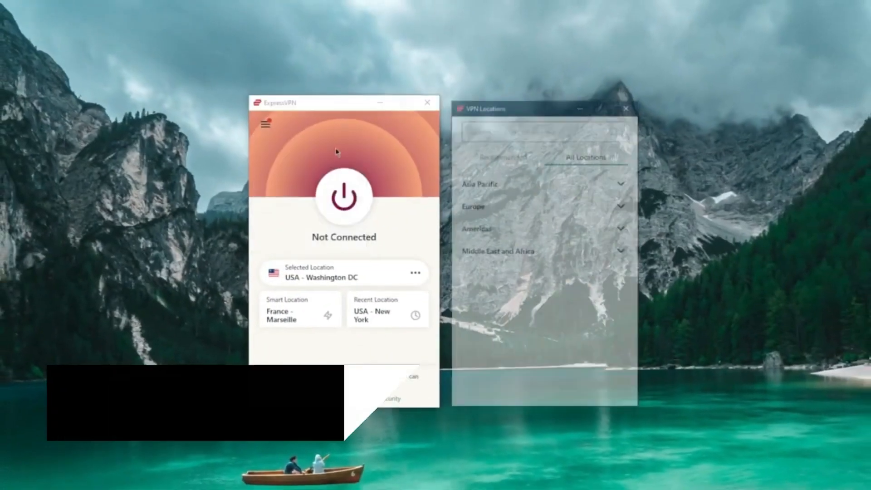
Step: Browse Asia Pacific and United States city servers, end on Recommended, then open the main menu
click(479, 183)
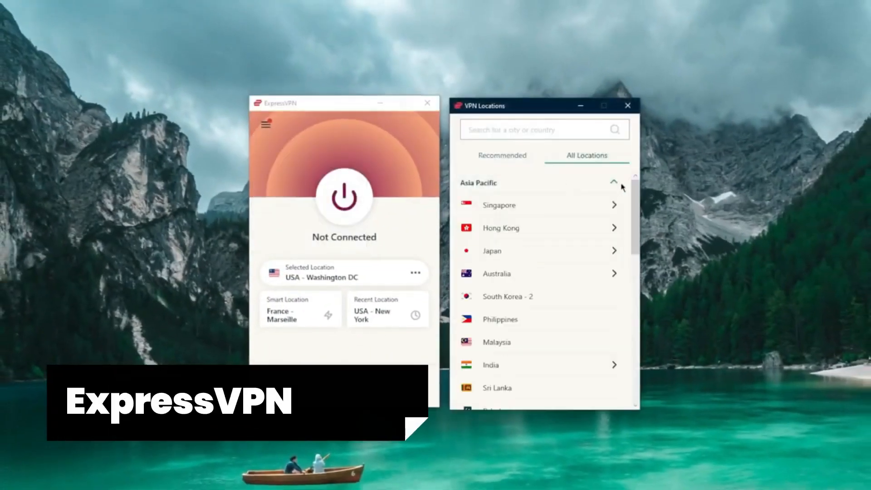
scroll(down, 3)
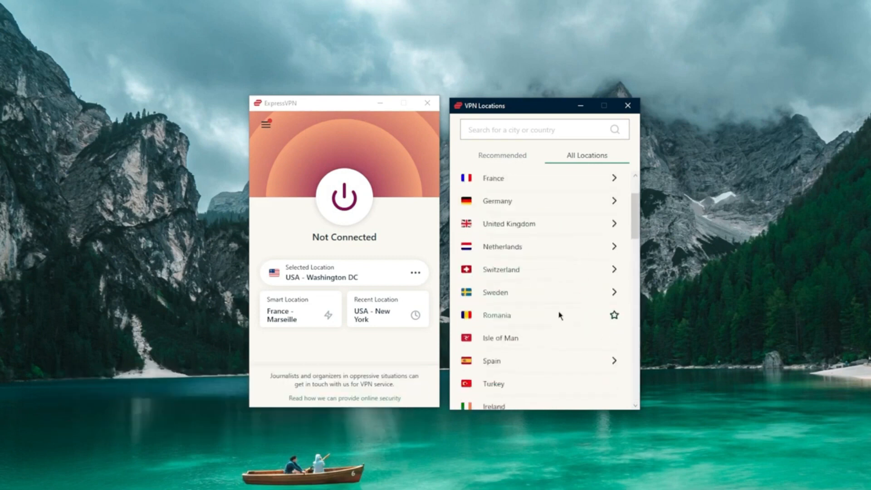
scroll(down, 3)
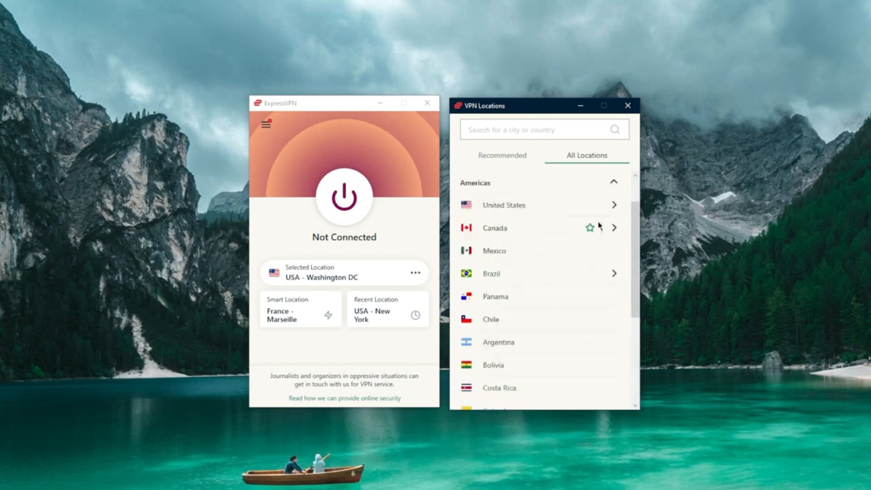
click(503, 205)
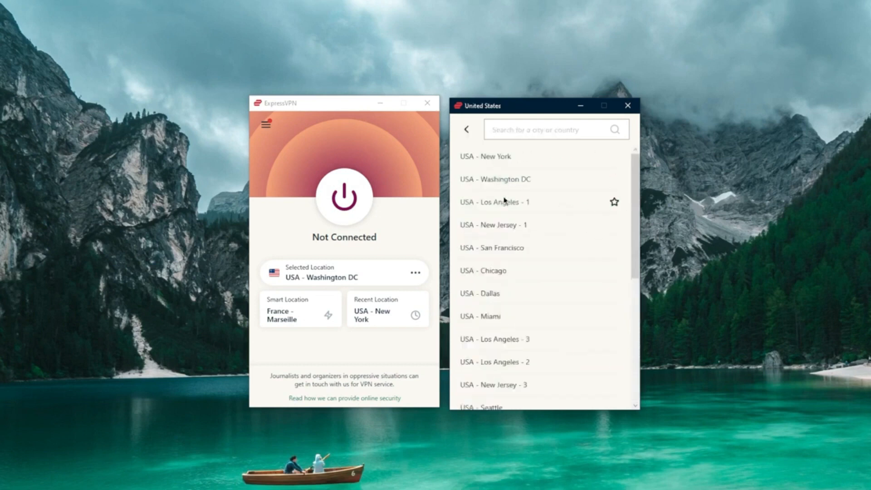
click(467, 128)
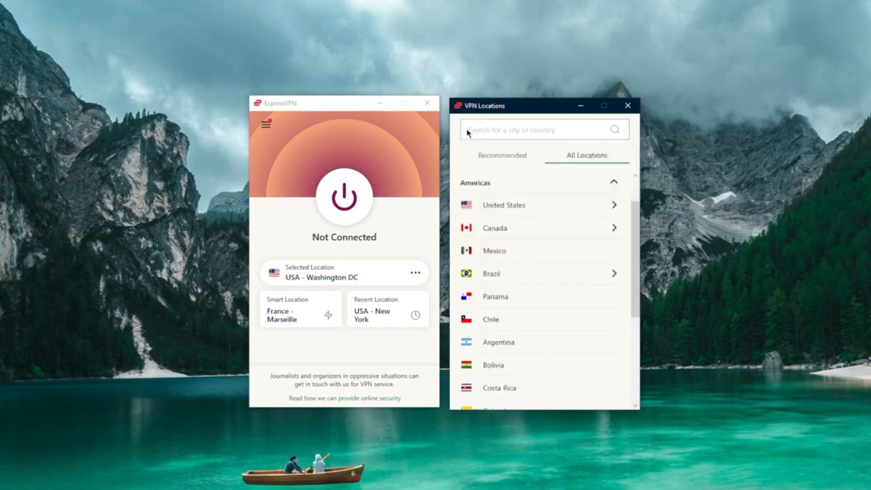
click(501, 156)
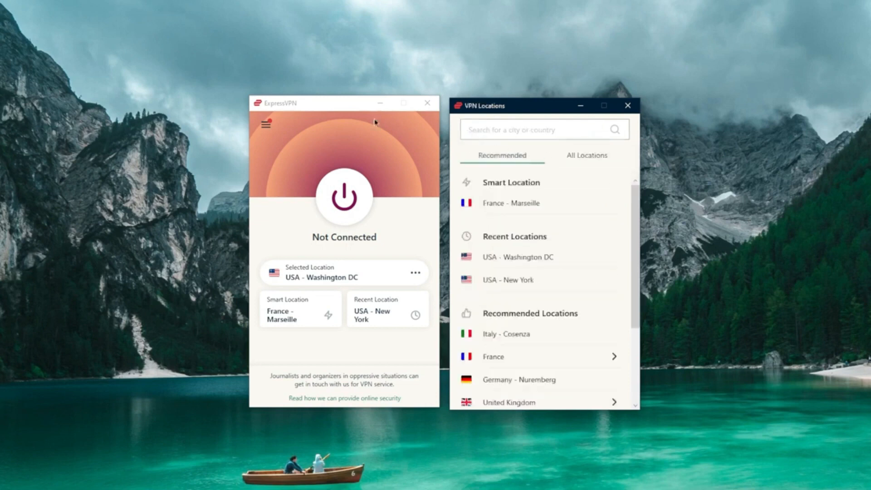
click(265, 124)
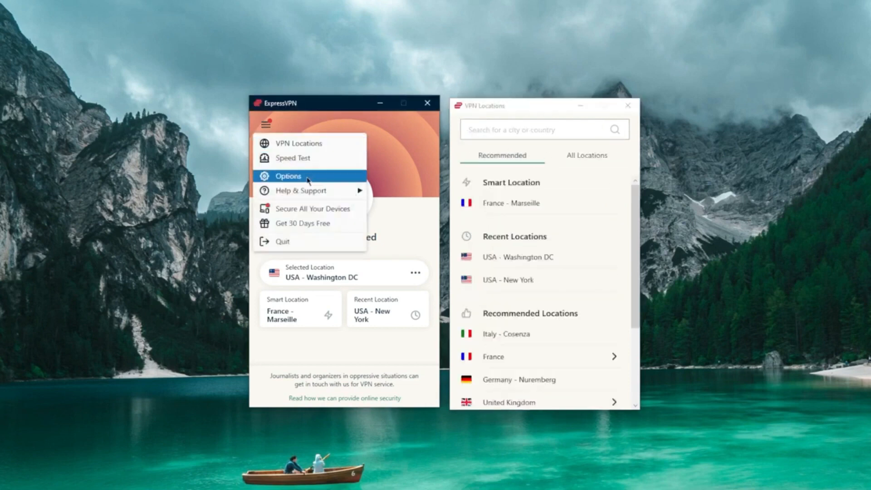
Step: In Options, enable per-app connection management so only qBittorrent uses the VPN
click(287, 176)
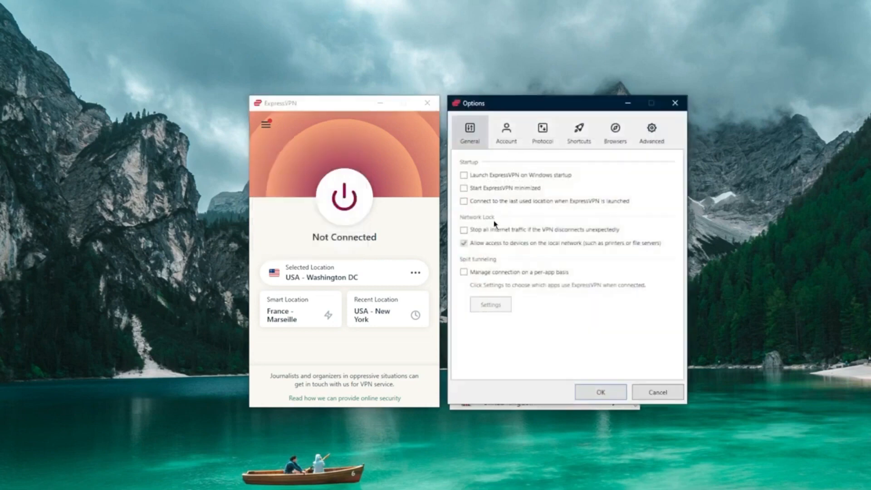
click(464, 230)
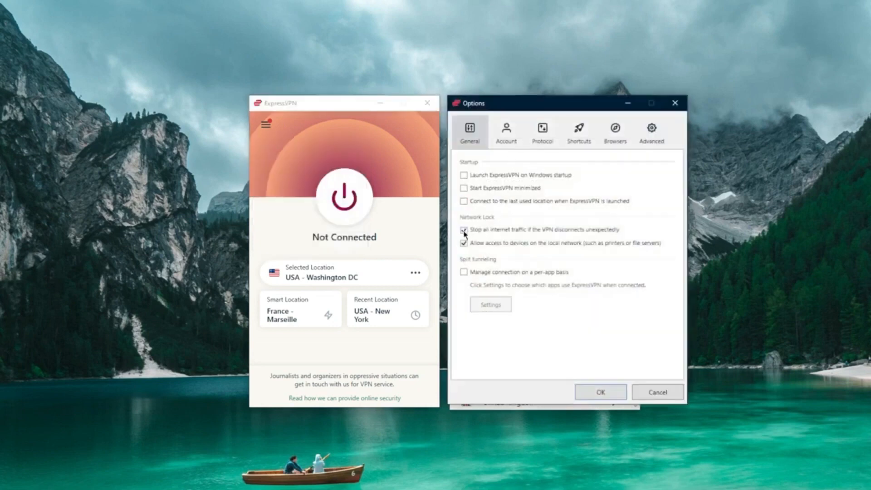
click(464, 230)
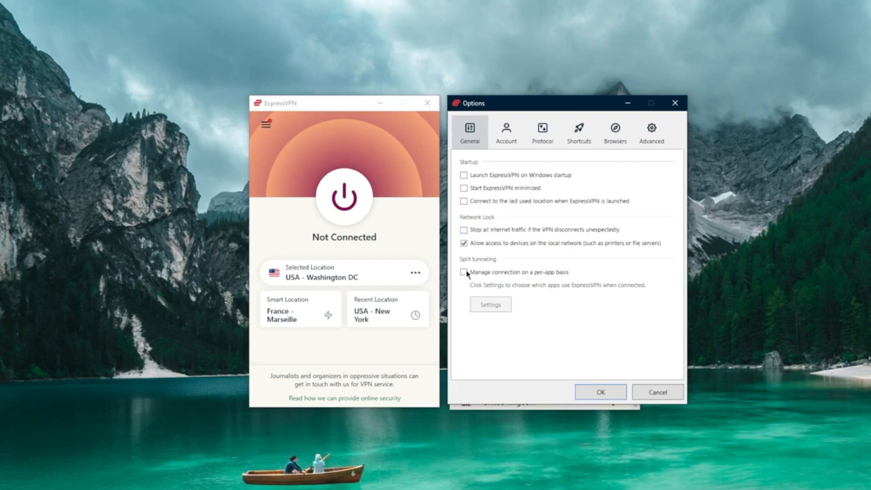
click(490, 304)
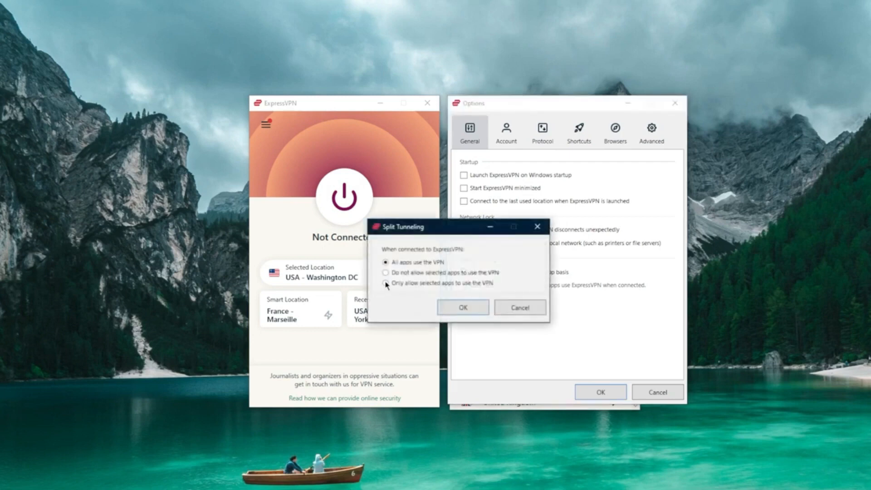
click(387, 282)
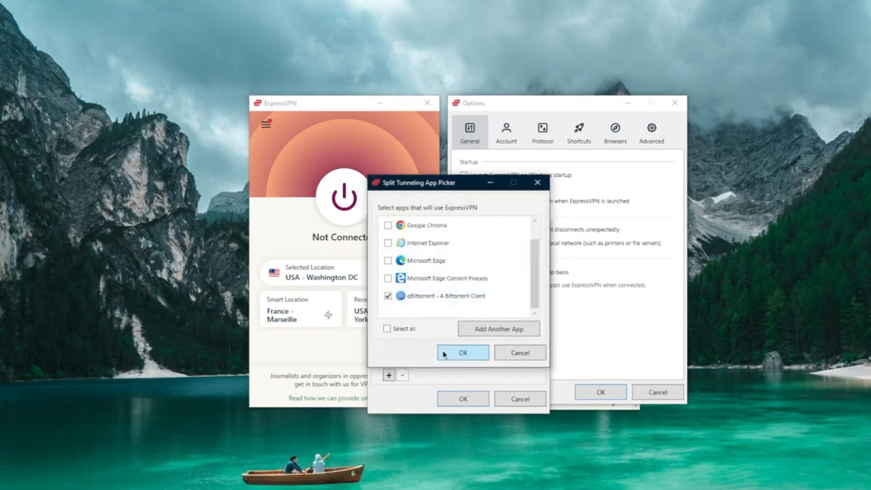
click(462, 352)
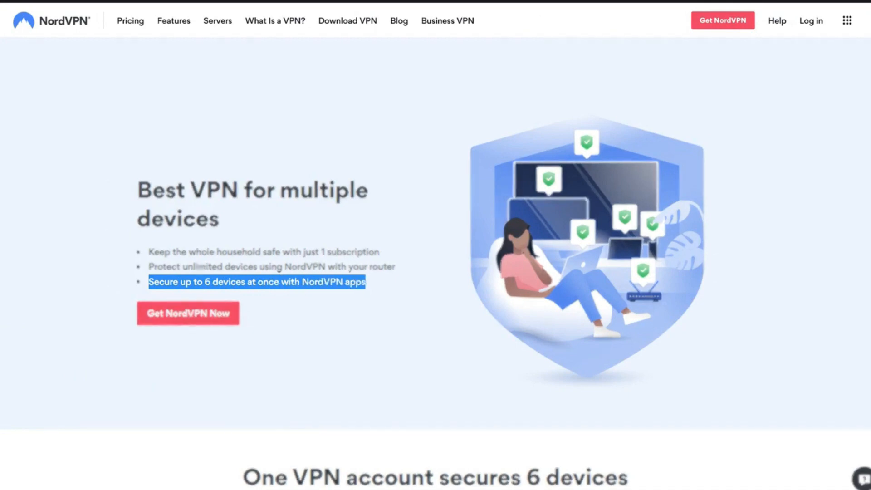
Step: Scroll the multi-device page, then connect the browser extension to a United States server
scroll(down, 3)
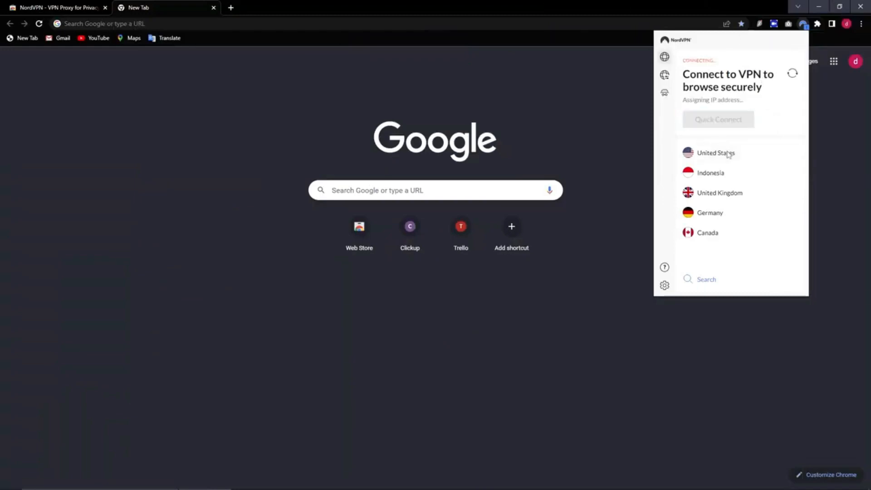
click(715, 153)
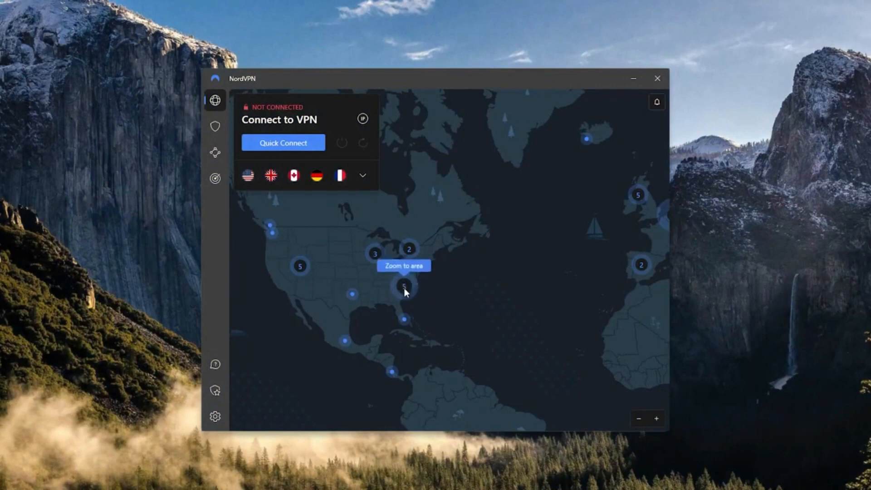
mouse_move(441, 294)
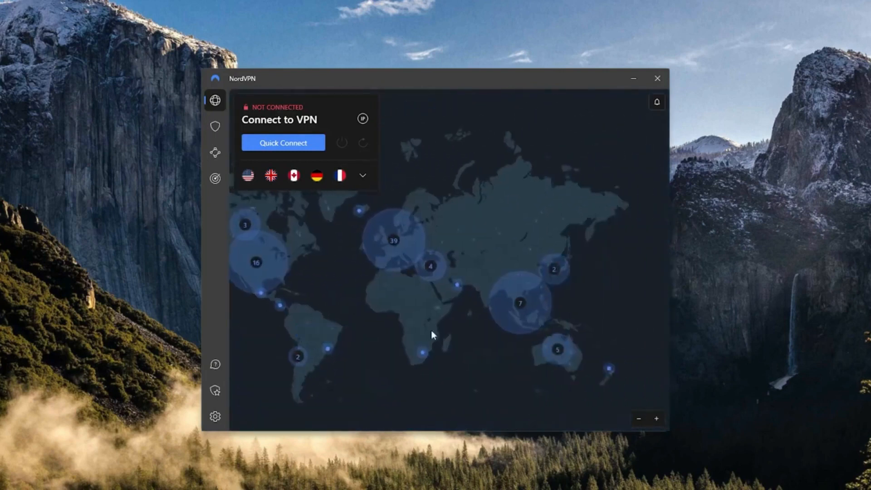
Step: Pan the map to North America and expand the server list to the Dedicated IP servers
drag(433, 335, 522, 321)
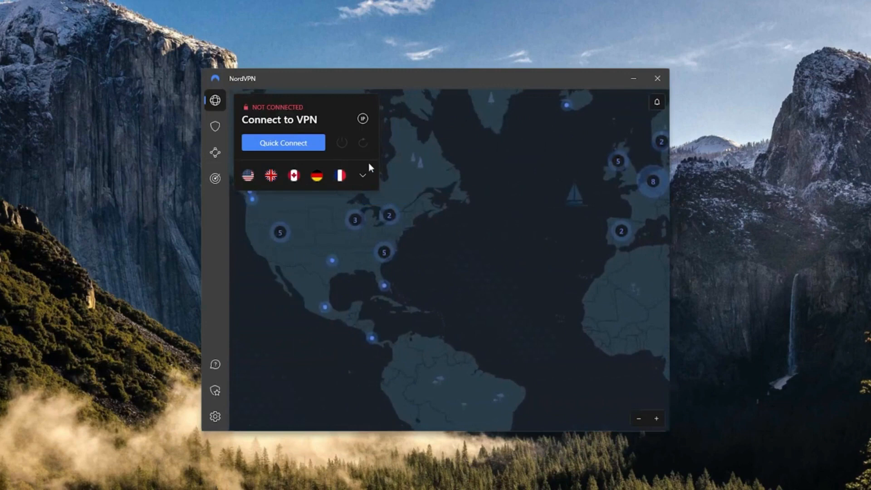
click(362, 175)
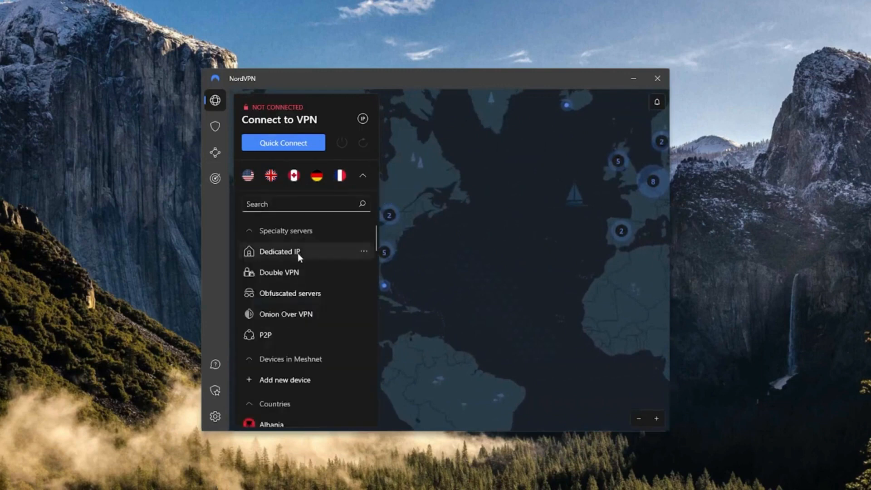
click(305, 204)
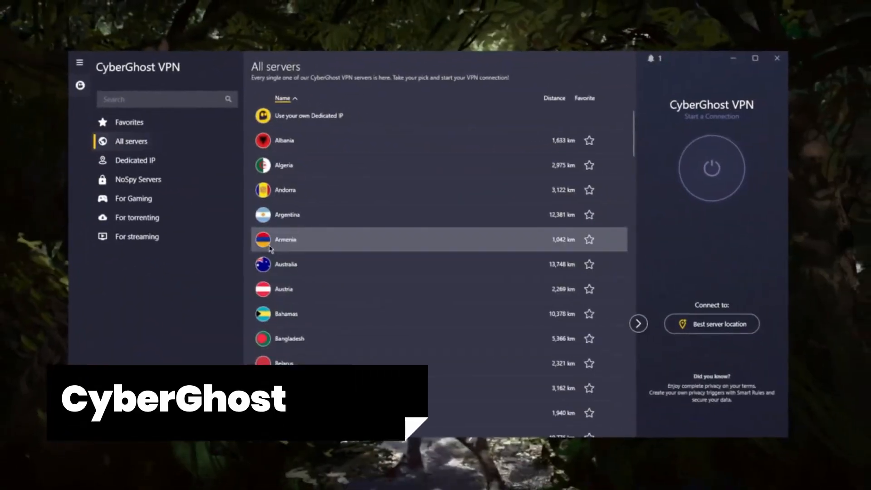
Step: Pick Australia, then view the NoSpy, gaming, torrenting and streaming server categories
click(286, 264)
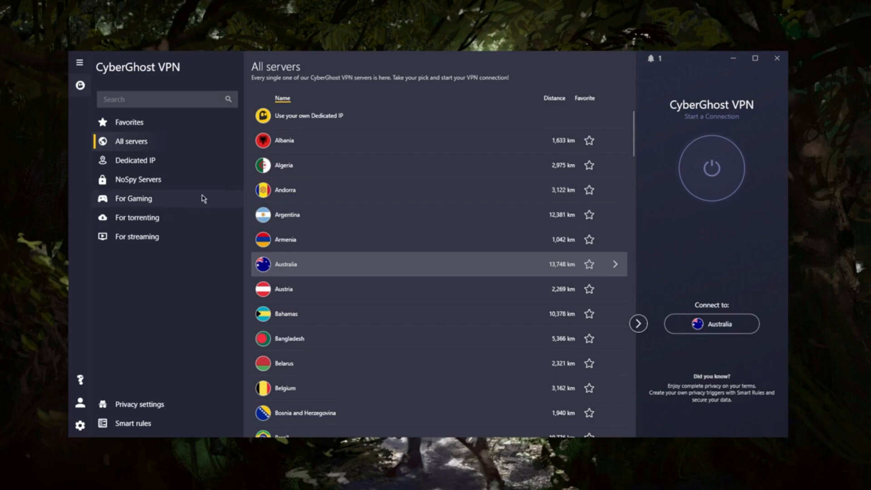
click(137, 179)
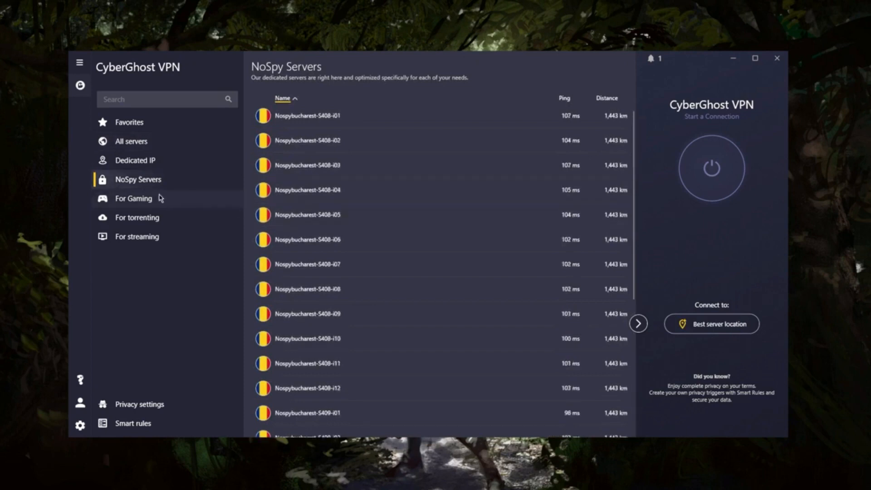
click(132, 198)
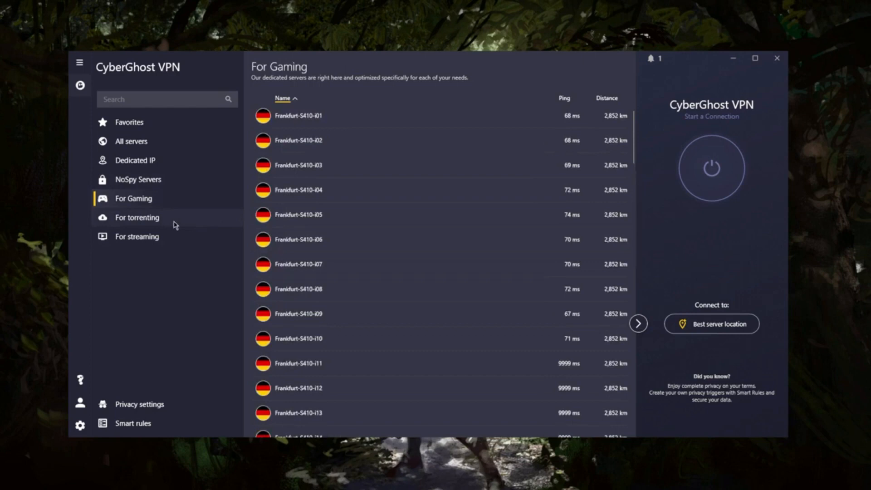
click(137, 218)
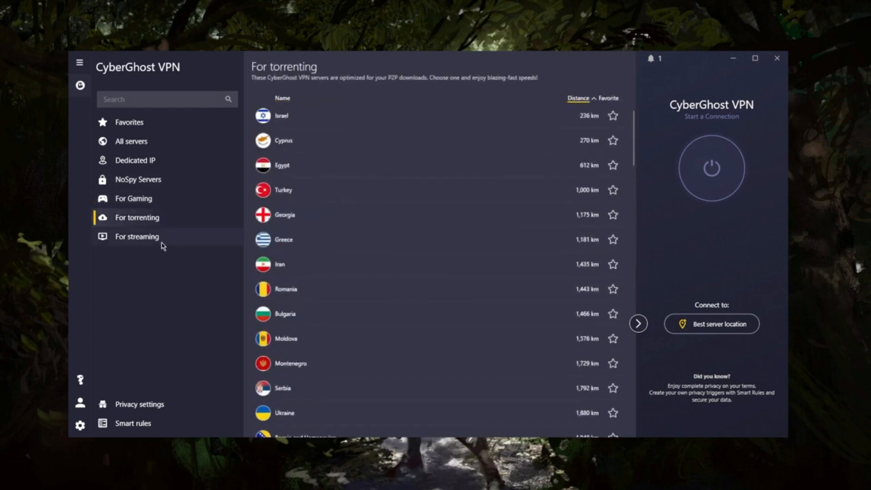
click(136, 236)
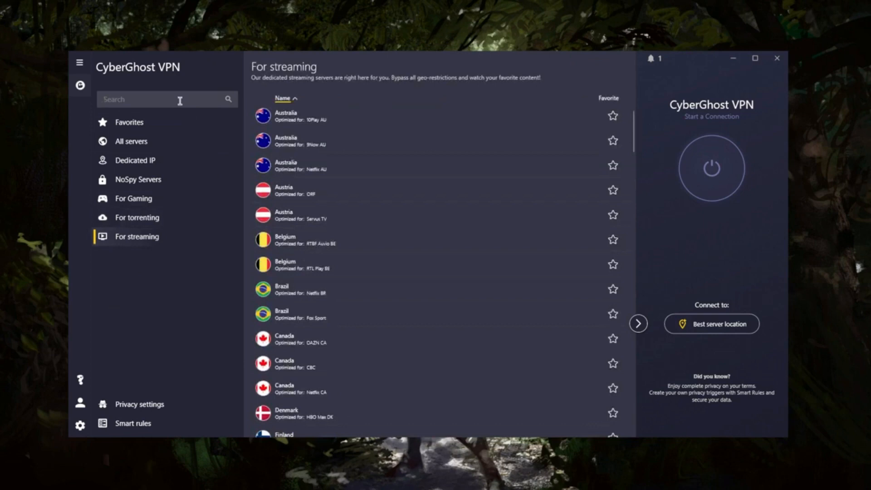
Step: Search streaming servers for 'hulu' and 'netfli', star Netflix US, then list all locations
text(hulu)
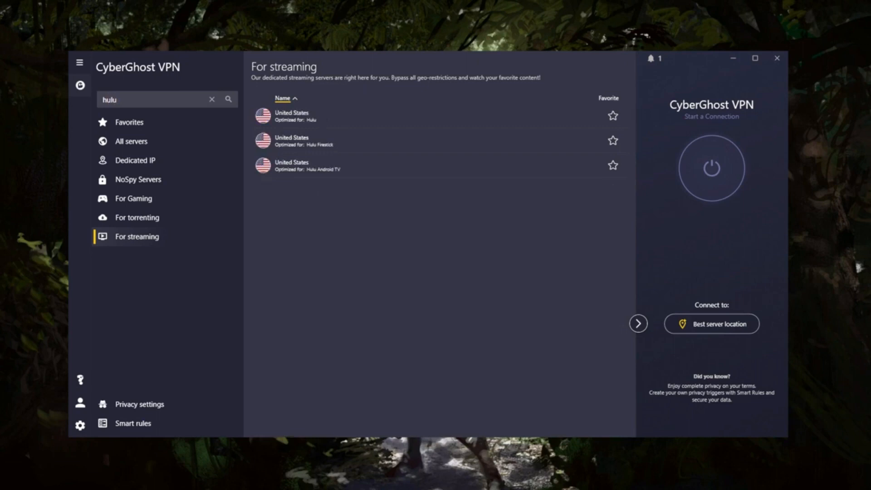
text(netflix)
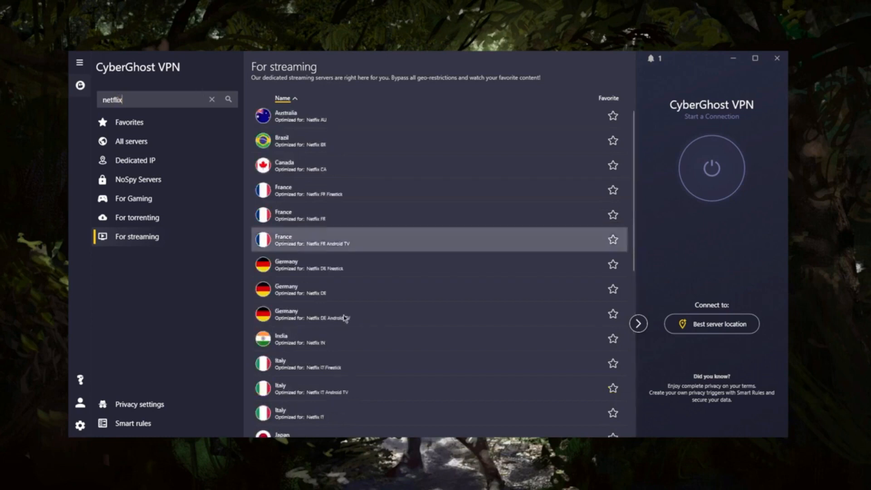
scroll(down, 3)
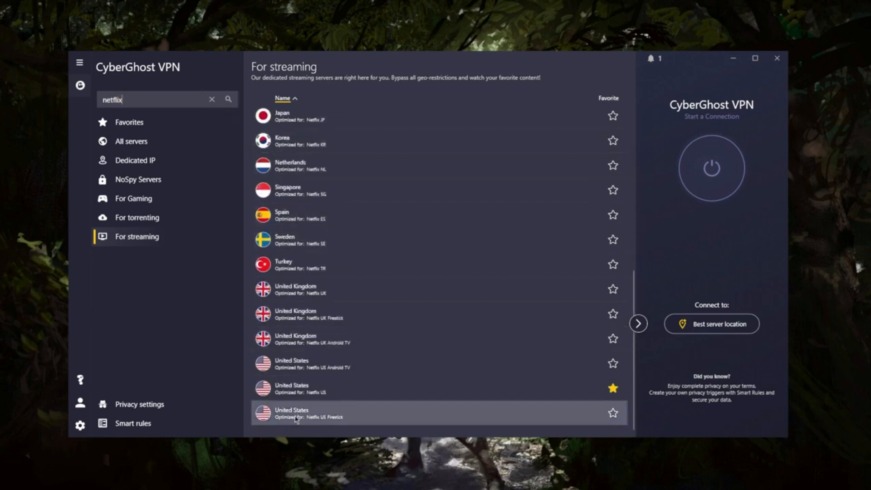
click(212, 99)
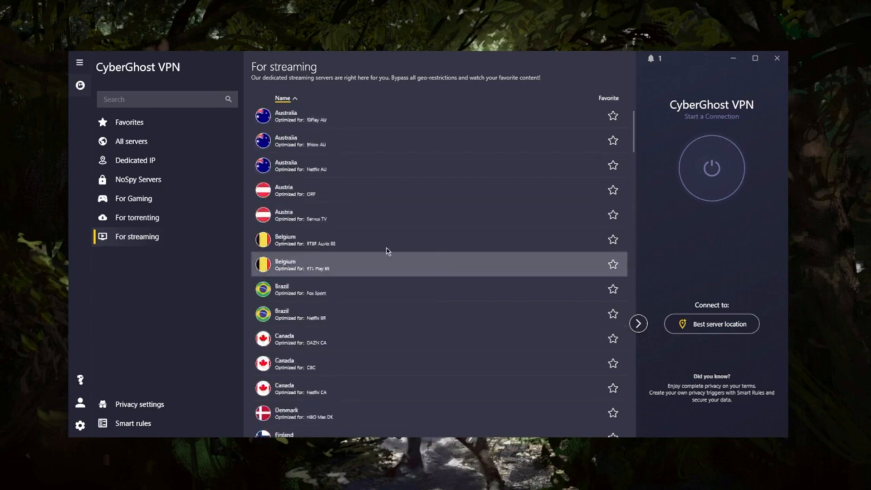
click(131, 140)
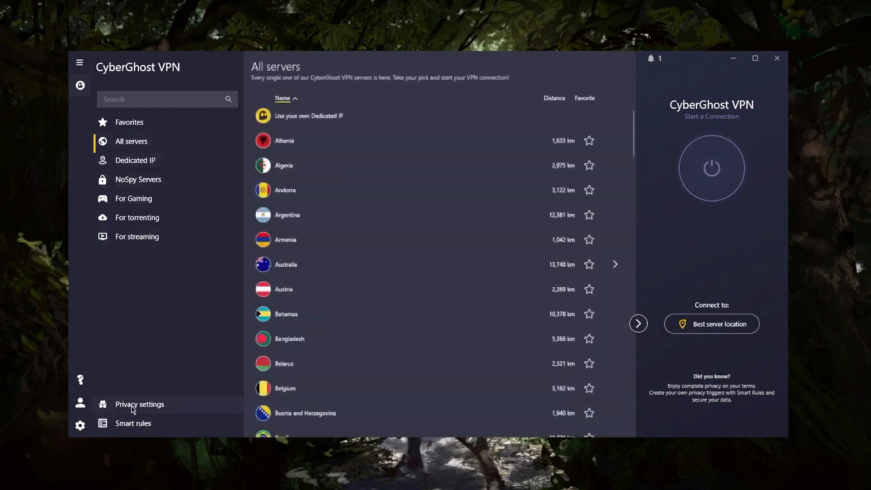
Step: Review Privacy settings, then the Smart rules Exceptions, Wi-Fi protection and launch rules tabs
click(139, 404)
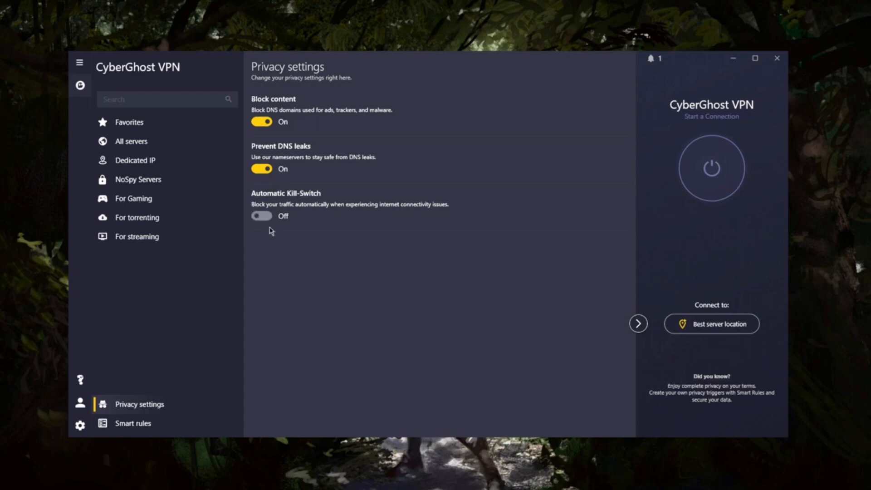
mouse_move(156, 387)
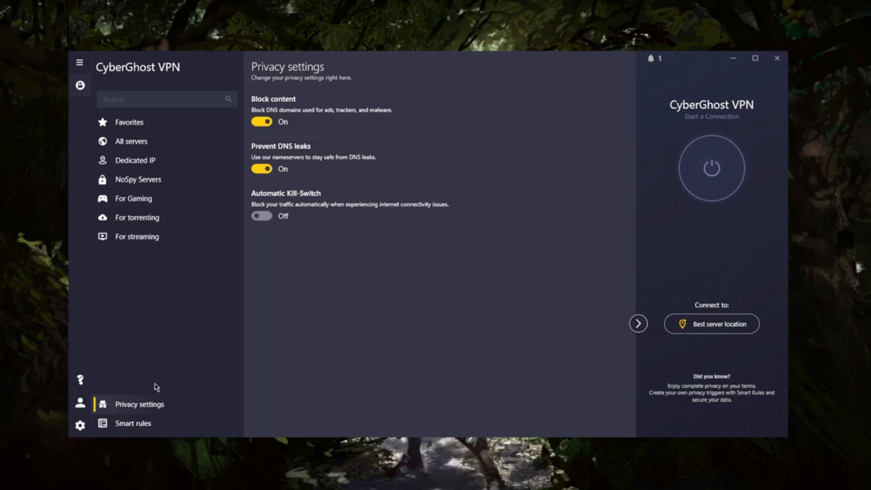
mouse_move(139, 394)
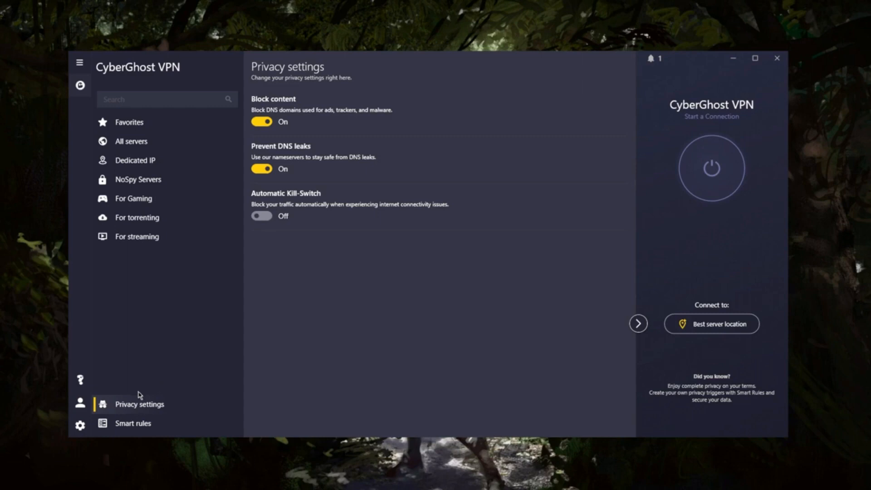
click(133, 423)
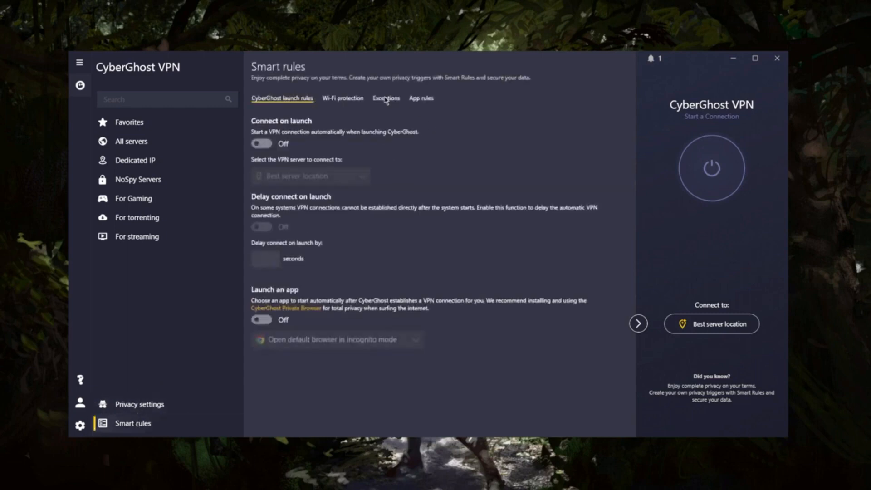
click(386, 98)
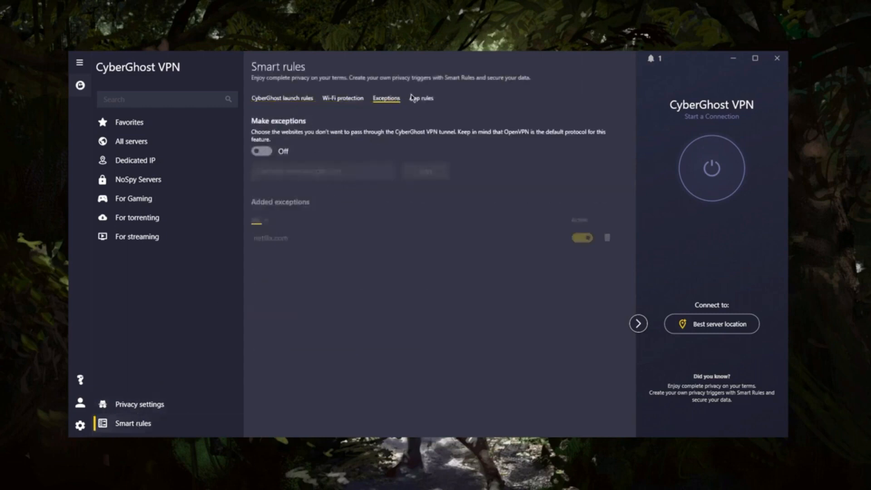
click(342, 98)
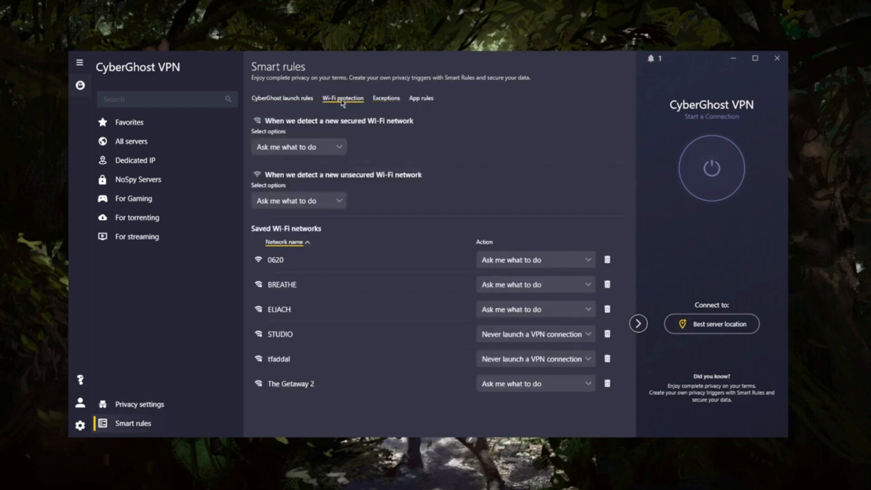
click(281, 98)
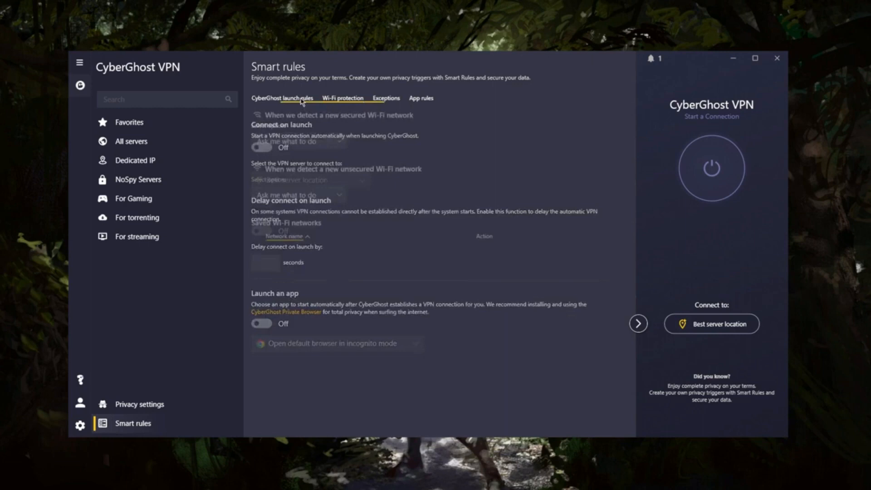
click(282, 98)
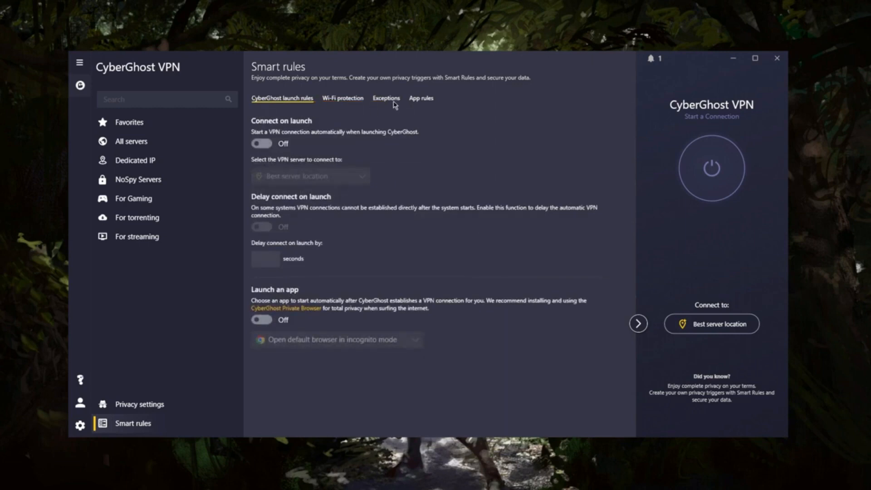
click(385, 98)
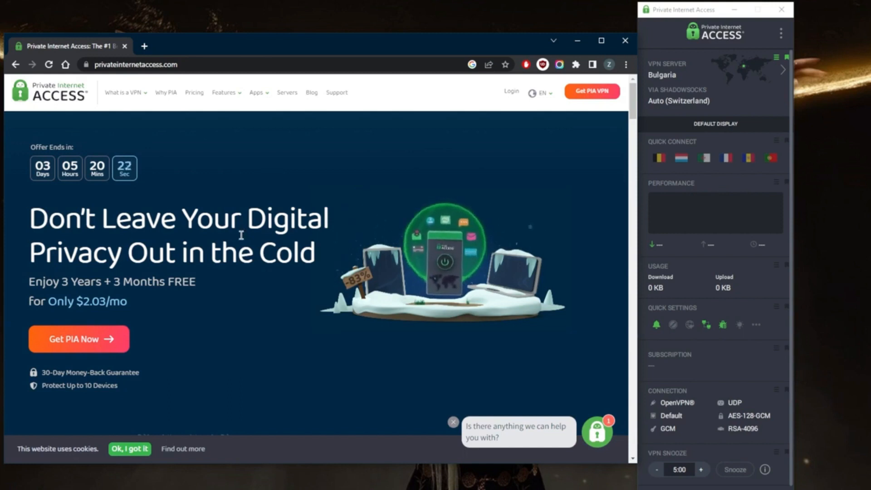
Step: Scroll the Private Internet Access website through its privacy and data security section
scroll(down, 3)
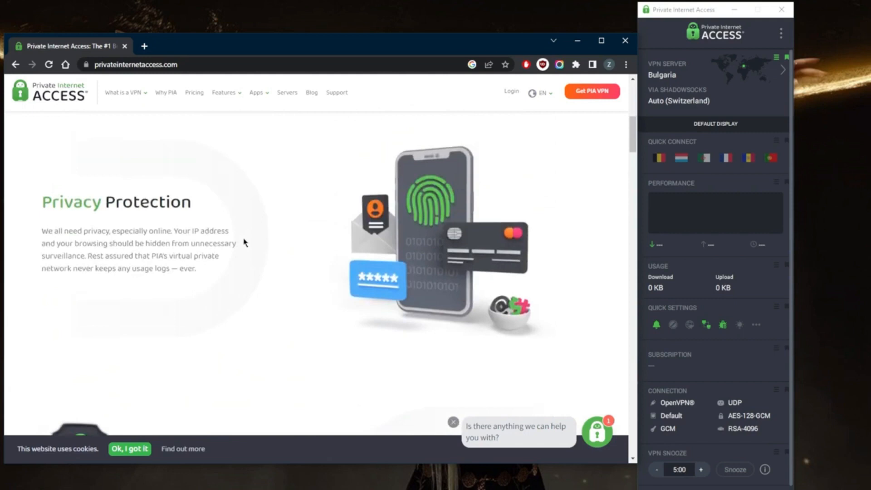
scroll(down, 3)
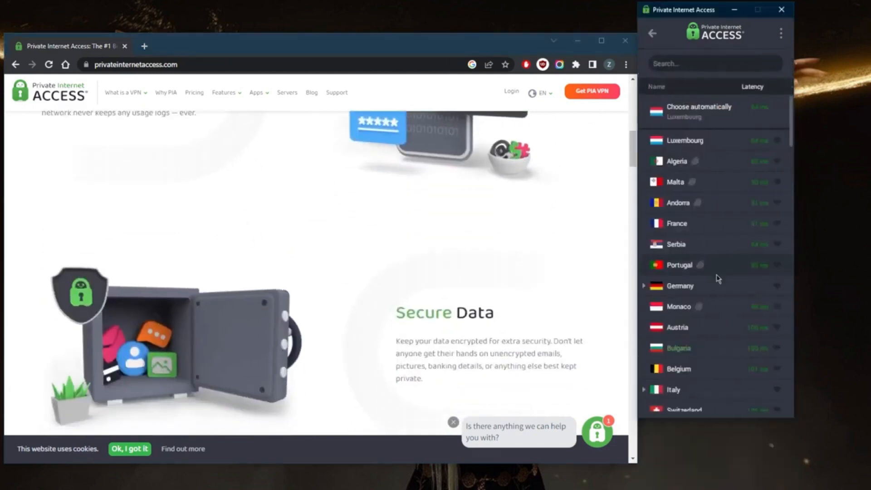
Step: Scroll the region list down and up, then return to the dashboard with Bulgaria selected
scroll(down, 3)
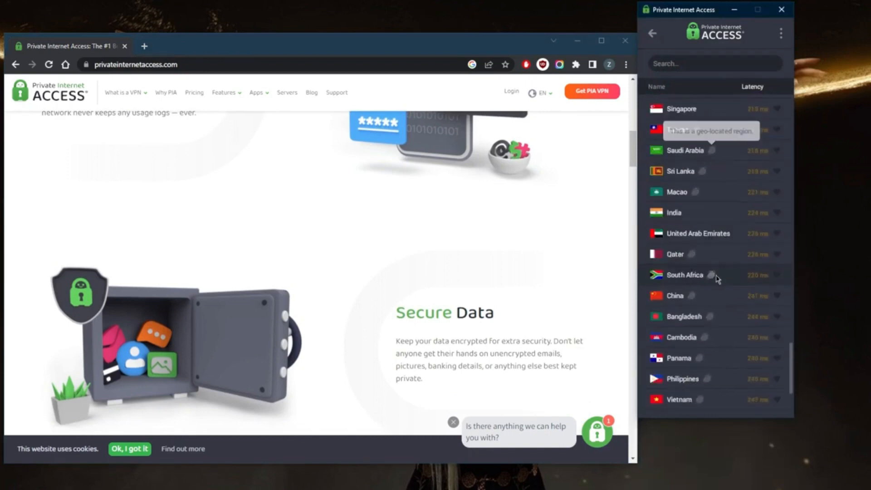
scroll(up, 3)
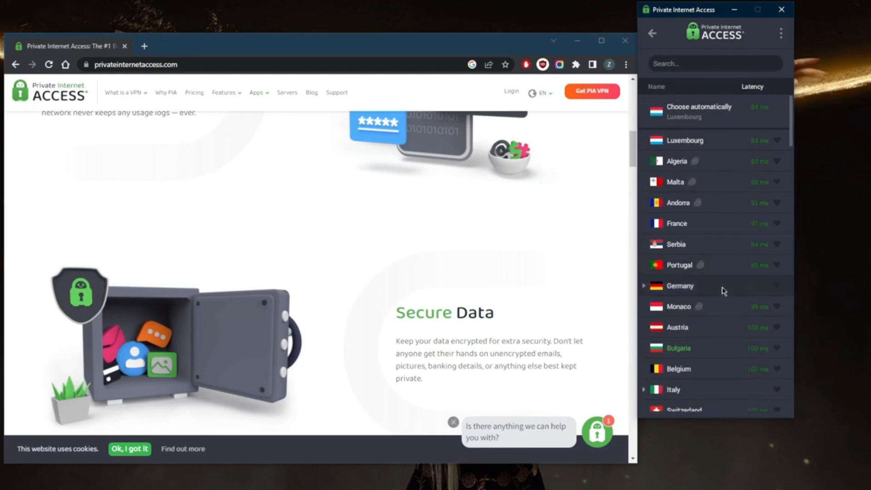
mouse_move(740, 253)
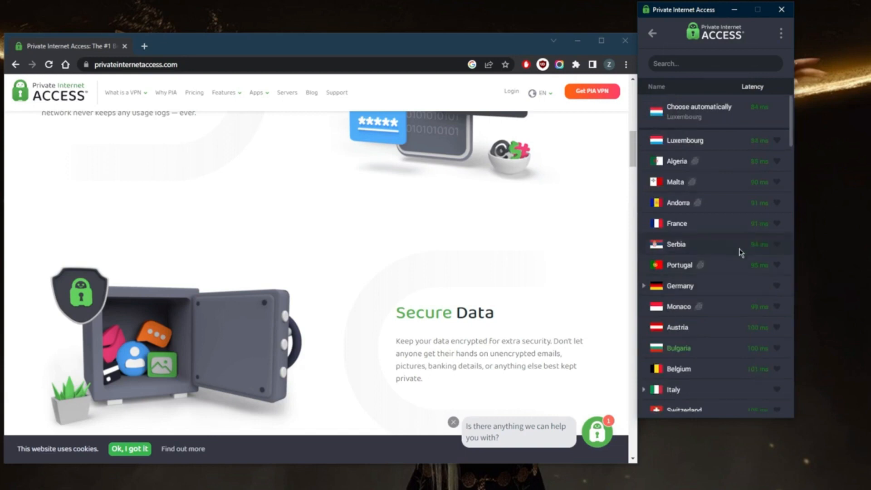
mouse_move(729, 260)
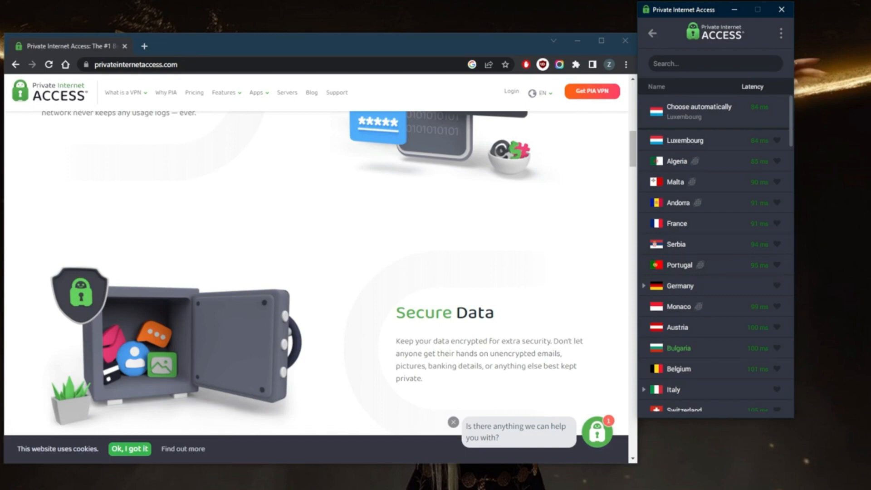
mouse_move(685, 239)
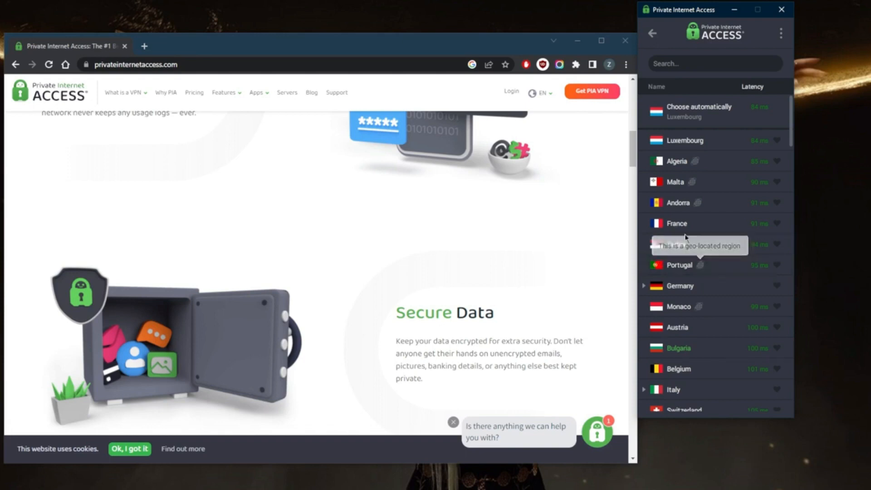
click(653, 33)
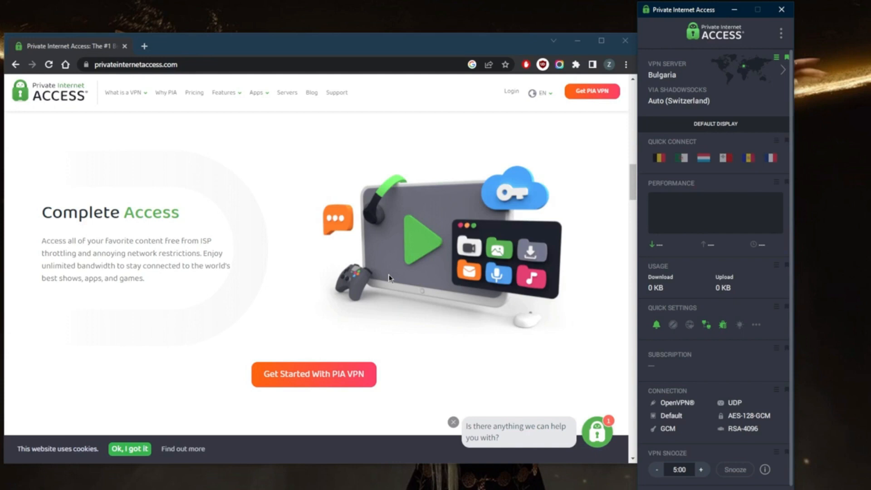
mouse_move(373, 186)
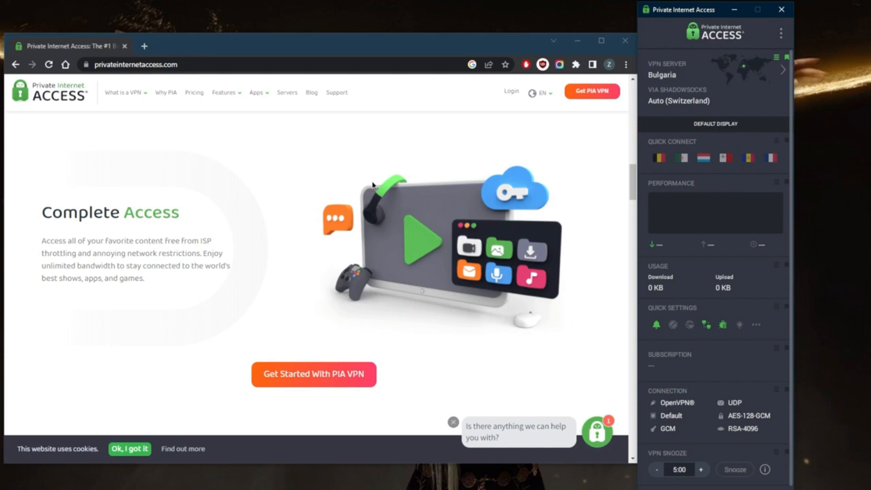
mouse_move(357, 177)
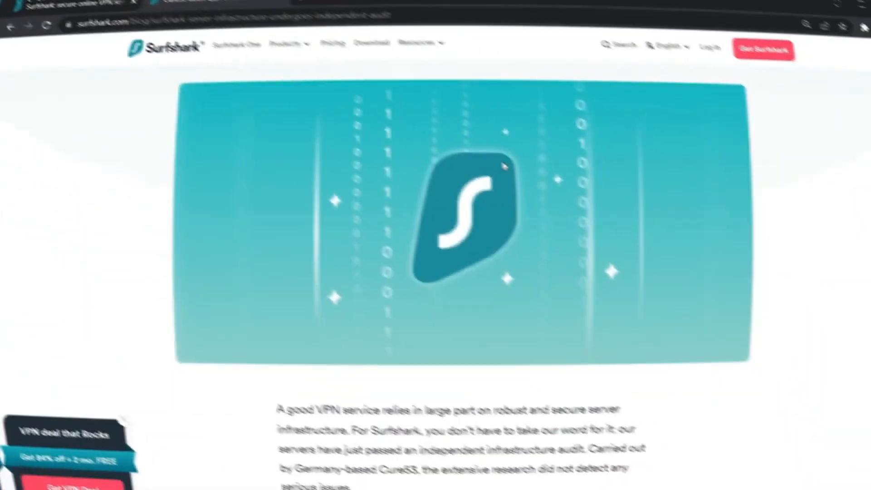
scroll(down, 3)
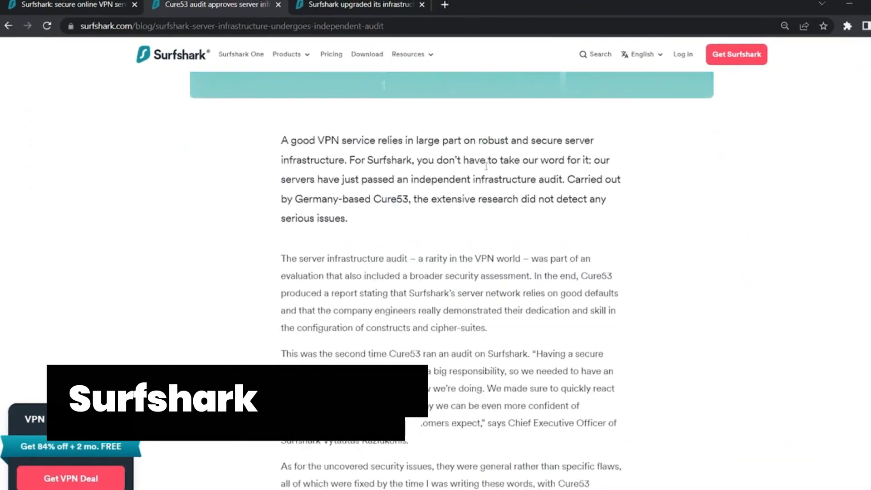
scroll(down, 3)
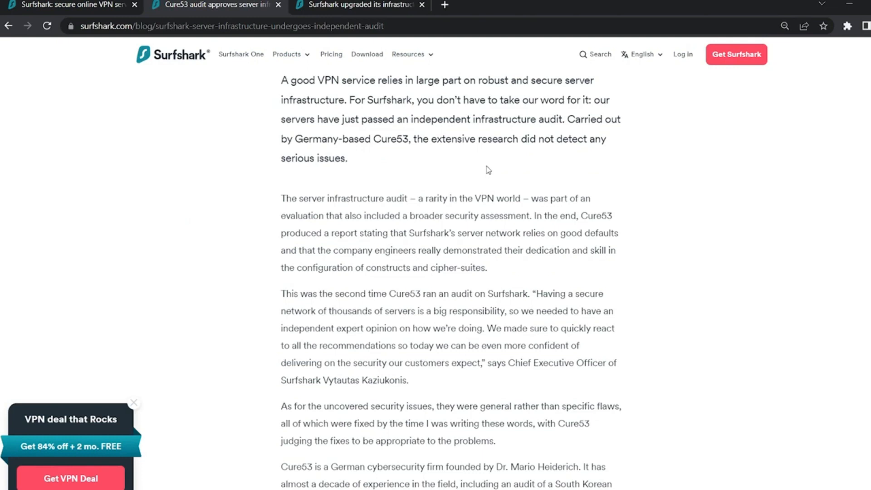
scroll(down, 3)
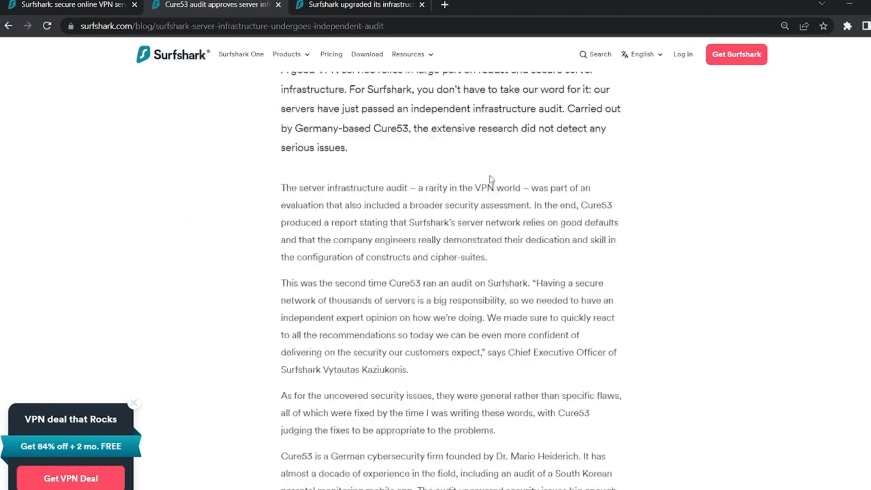
scroll(up, 3)
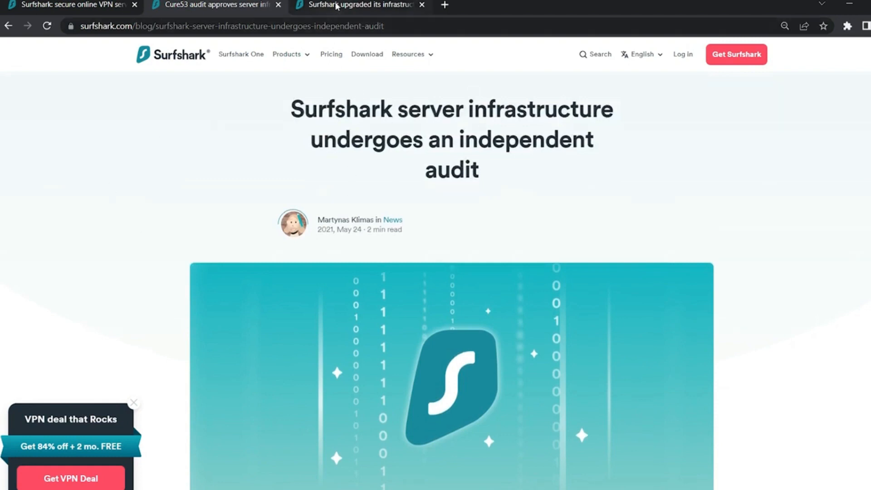
Step: Switch to the RAM-only servers article, scroll to hard-drive security, then back to the title
click(360, 5)
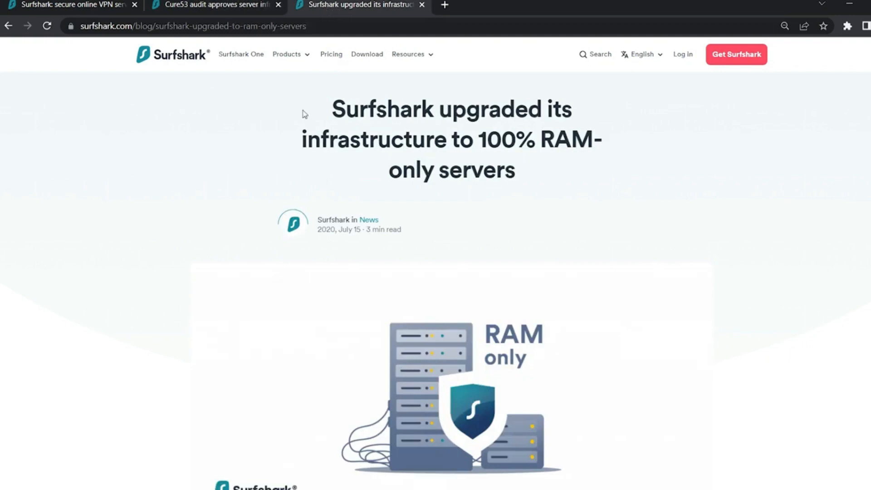
mouse_move(324, 207)
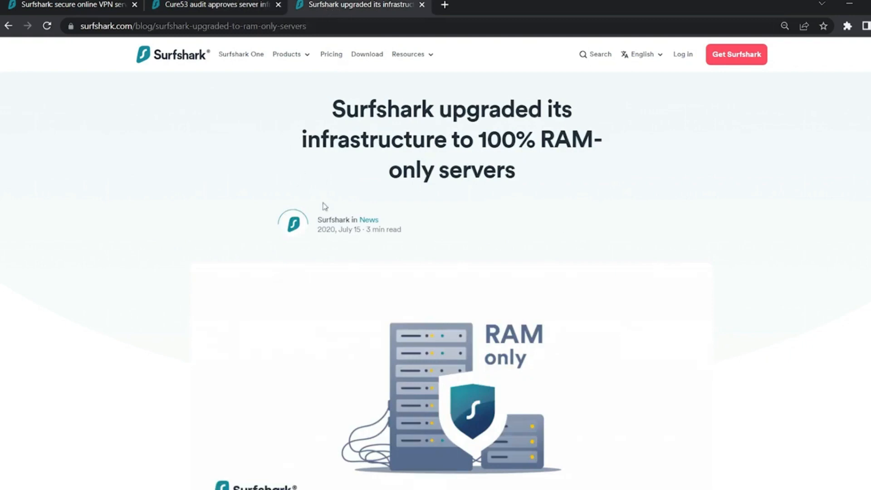
mouse_move(455, 326)
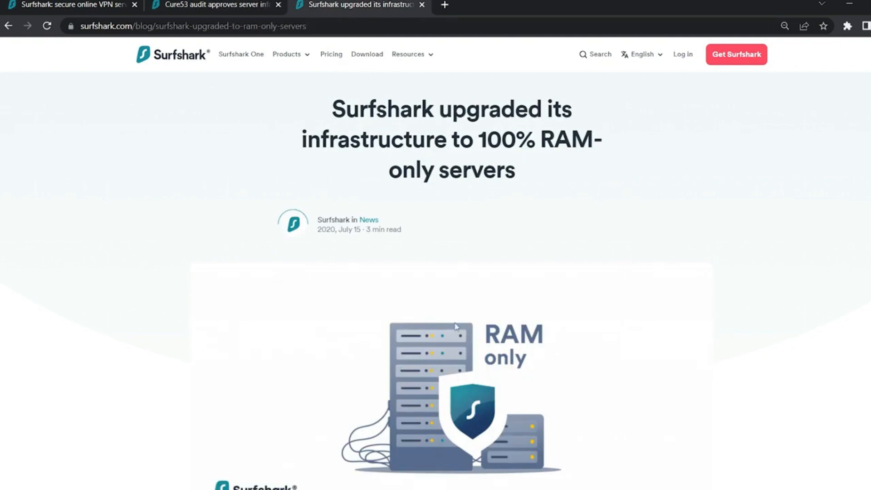
scroll(down, 3)
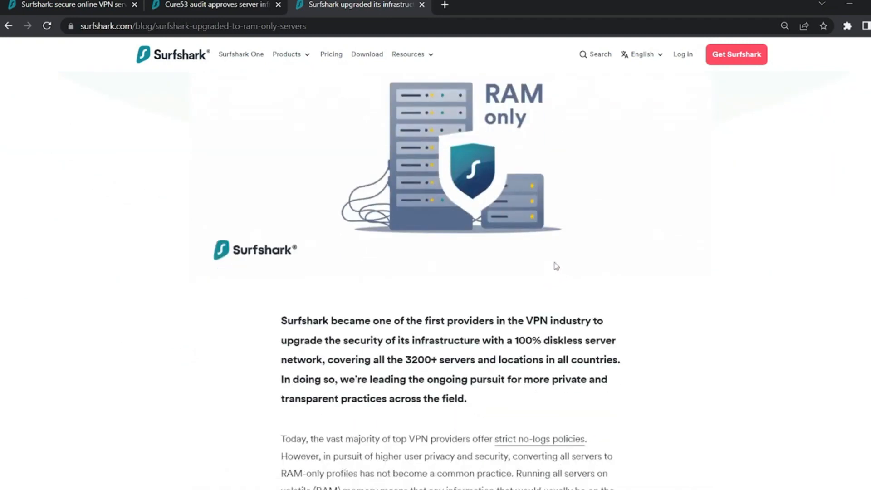
mouse_move(522, 273)
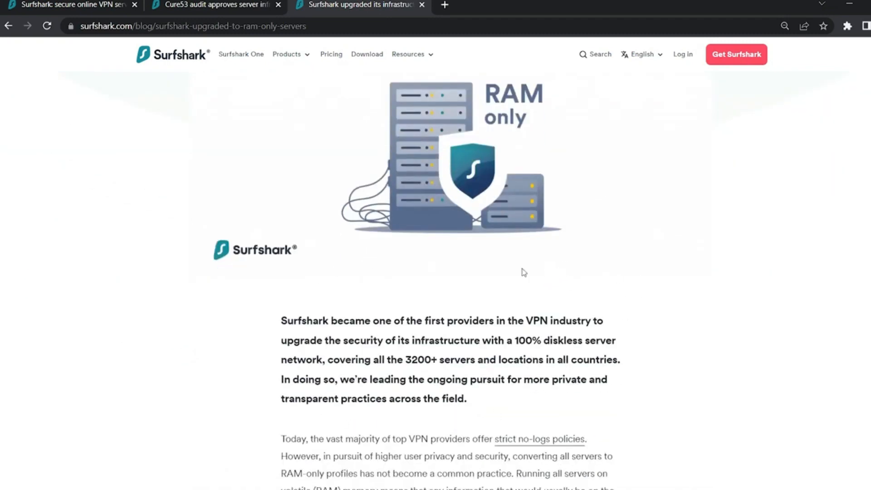
mouse_move(669, 371)
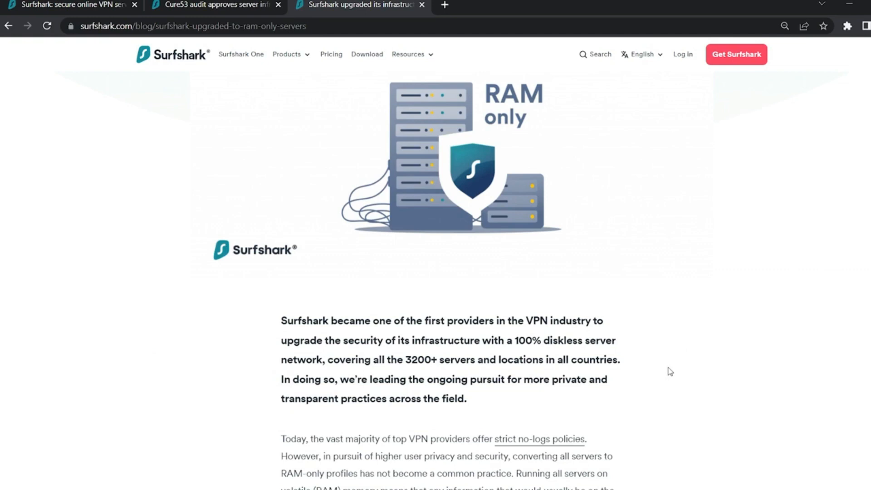
mouse_move(529, 355)
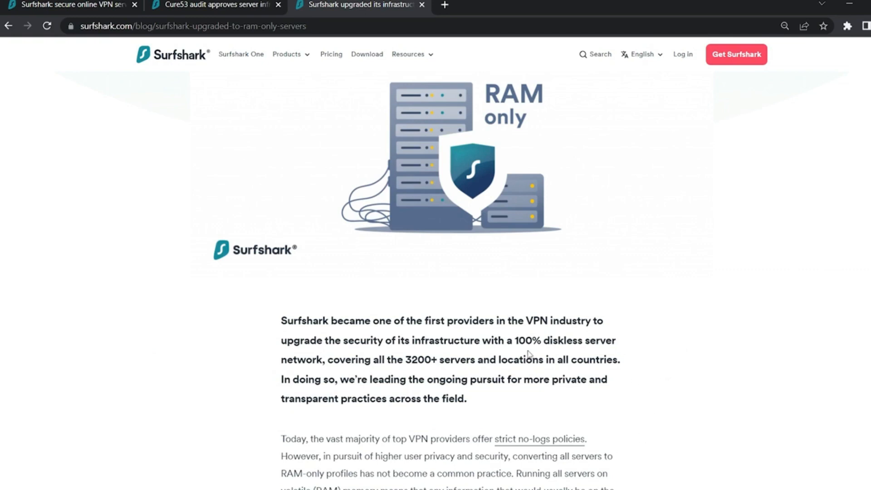
scroll(down, 3)
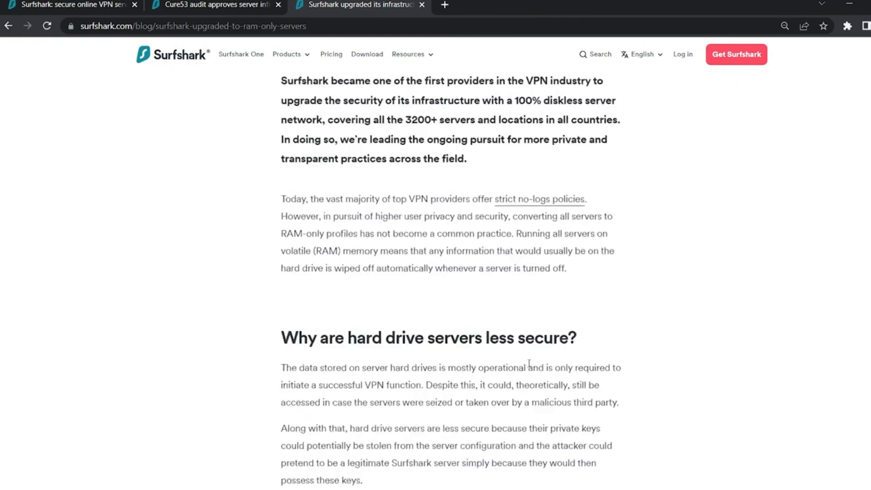
scroll(up, 3)
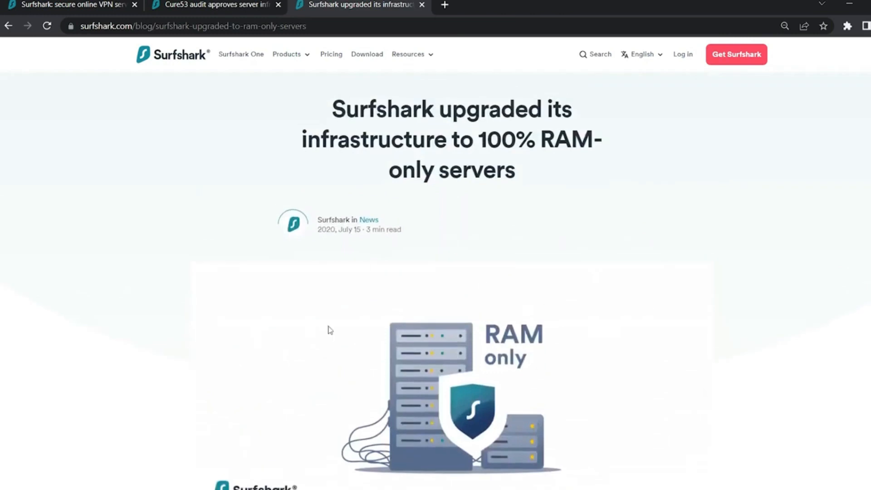
mouse_move(604, 415)
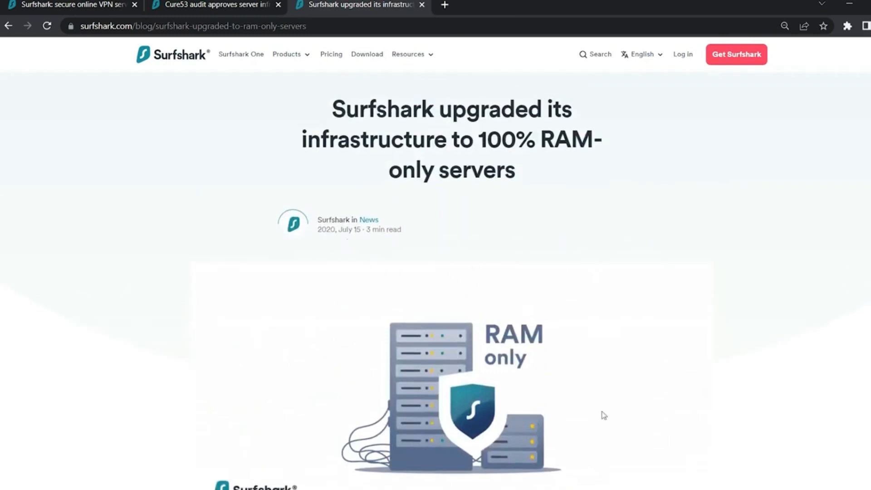
mouse_move(608, 389)
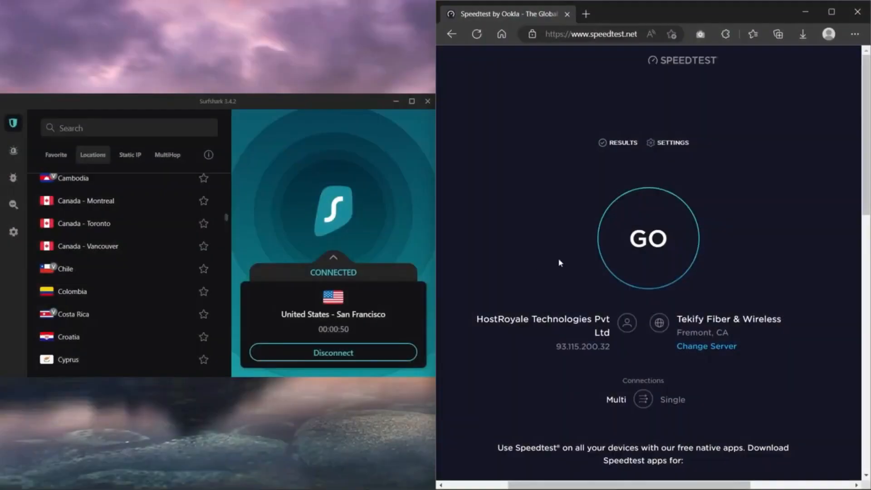
Step: Start a speedtest.net speed test over the San Francisco VPN connection
click(647, 238)
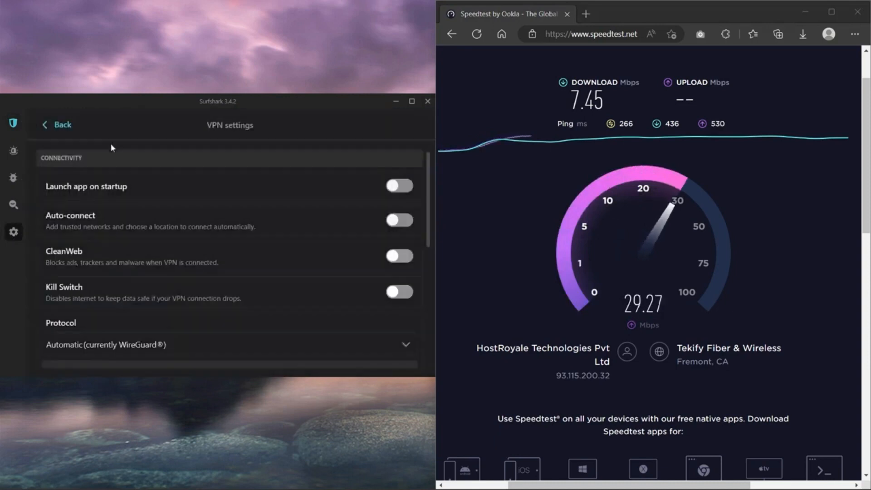
Step: Expand the Protocol dropdown showing Automatic, IKEv2, OpenVPN TCP/UDP and WireGuard, then close it
click(228, 344)
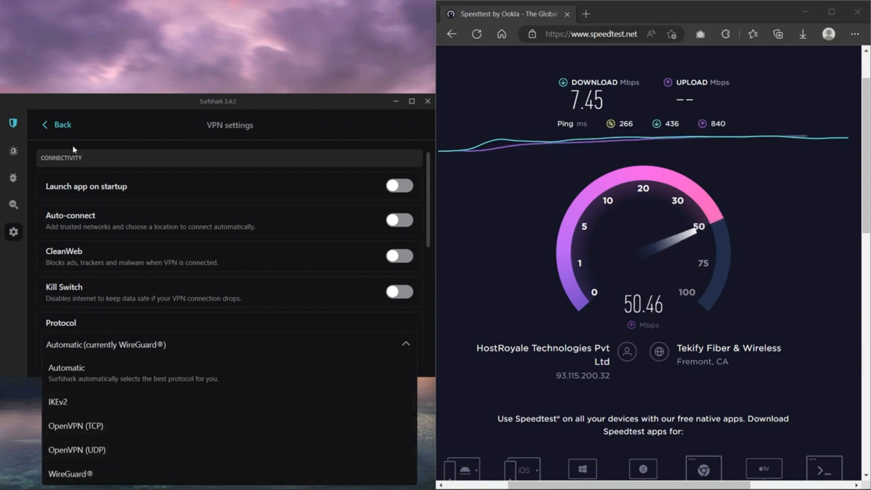
click(54, 124)
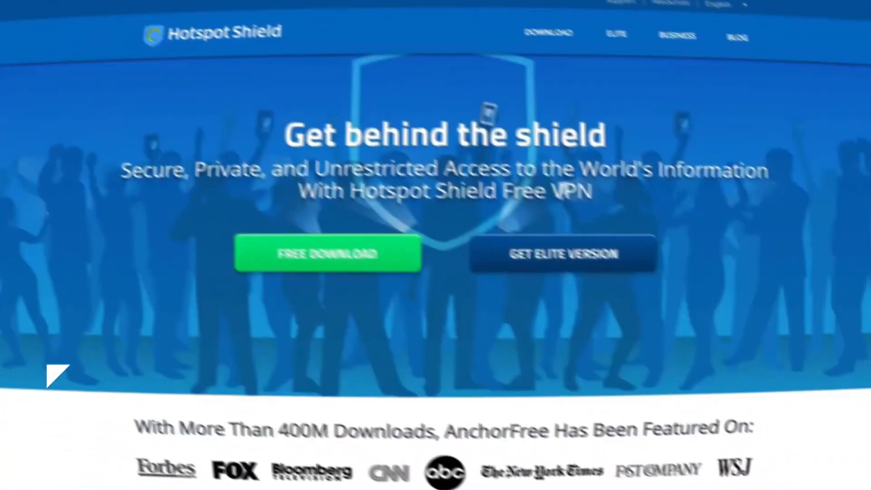
Step: Scroll hotspotshield.com past the benefits section to the 400 million downloads banner
scroll(down, 3)
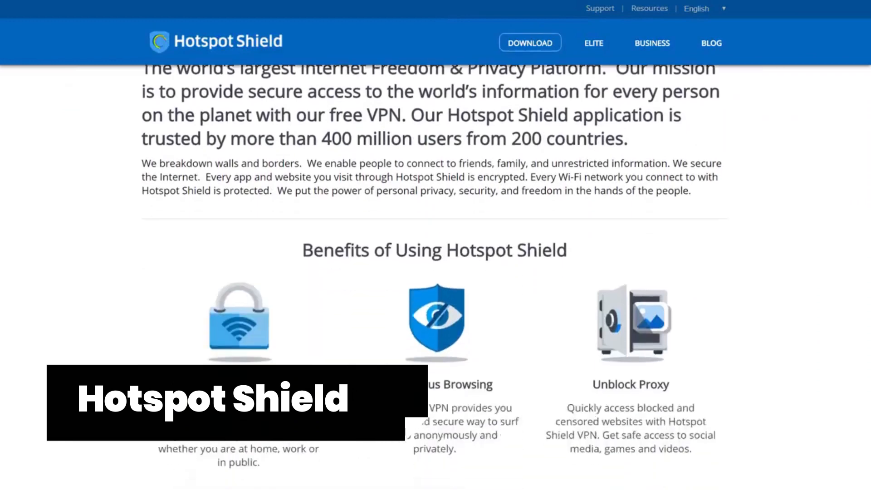
scroll(down, 3)
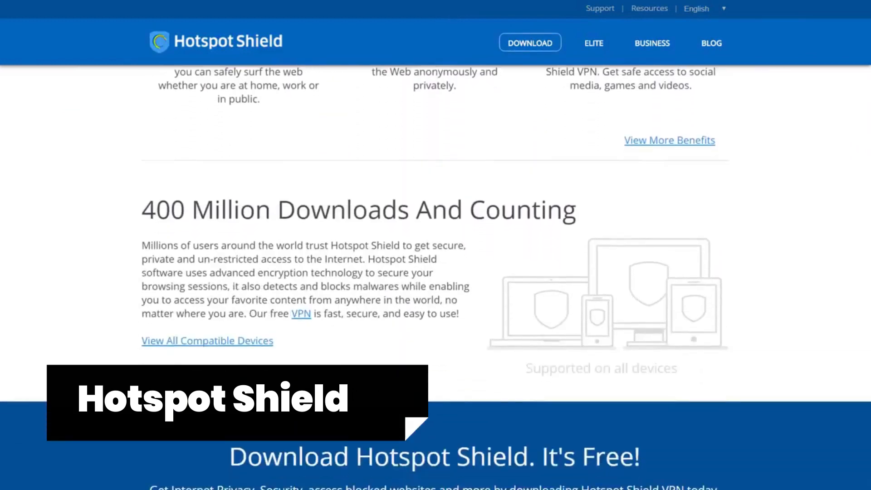
scroll(down, 3)
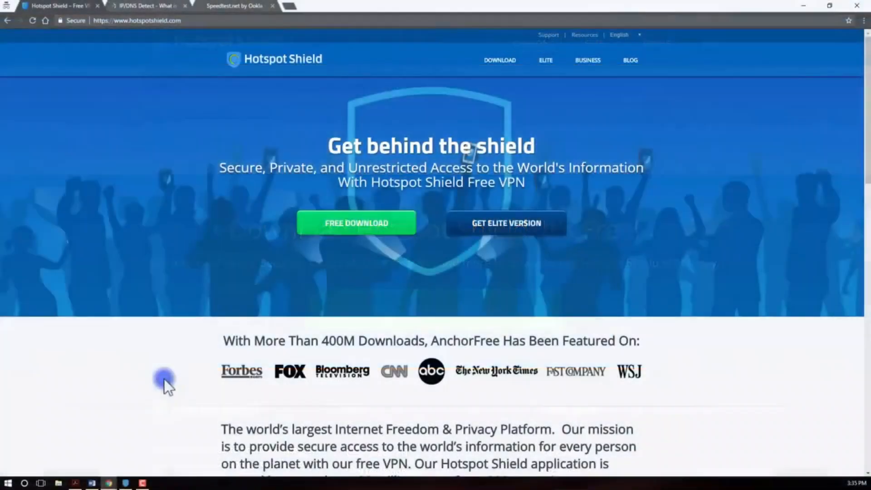
Step: View Hotspot Shield's settings and return, then show the ipleak.net page with the real IP
click(127, 482)
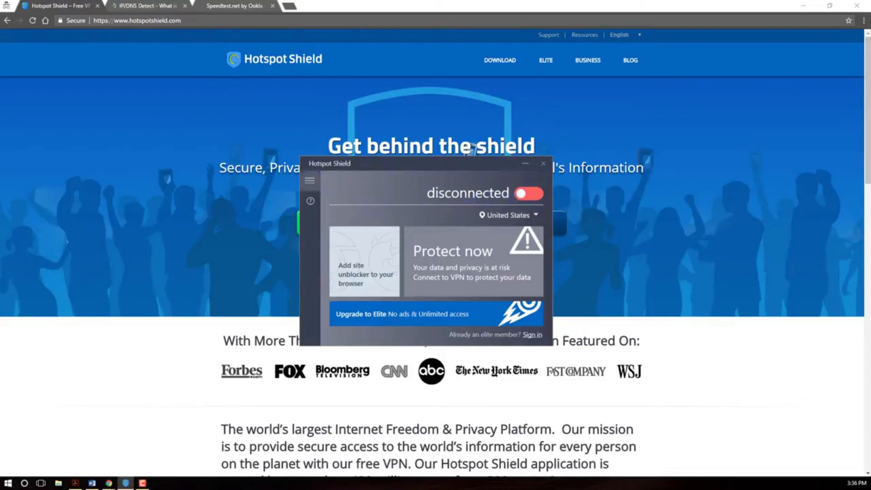
click(309, 180)
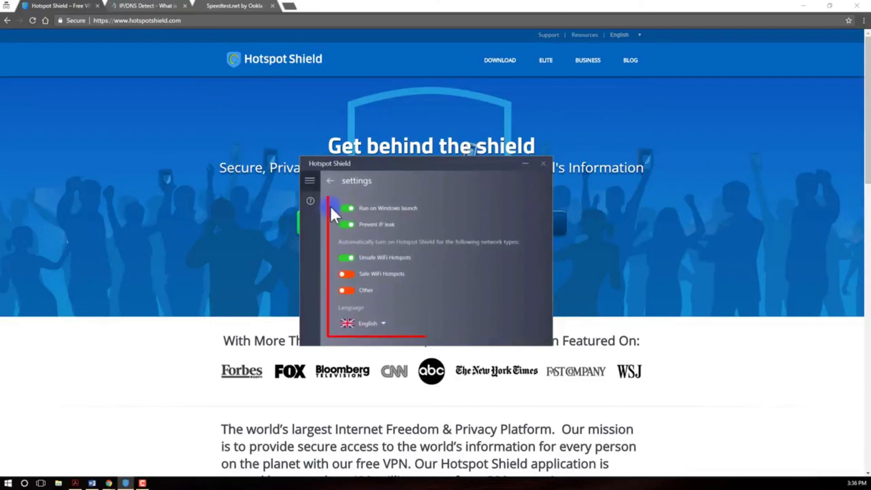
mouse_move(332, 280)
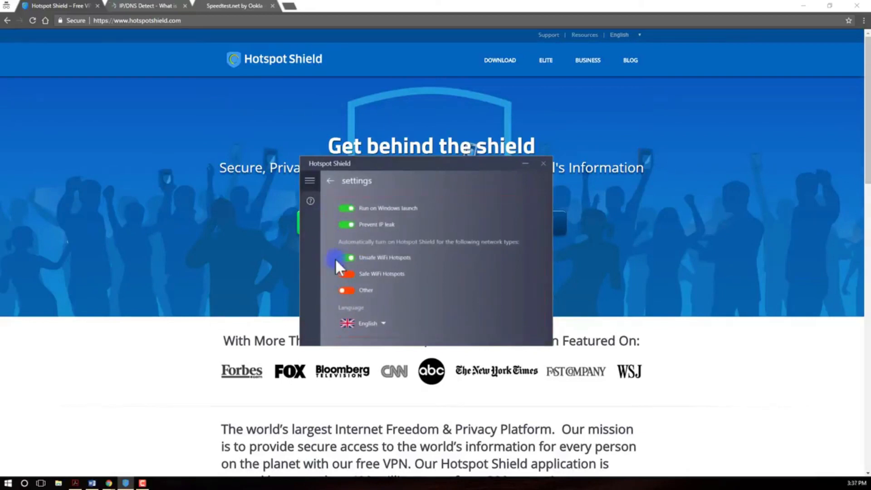
click(330, 181)
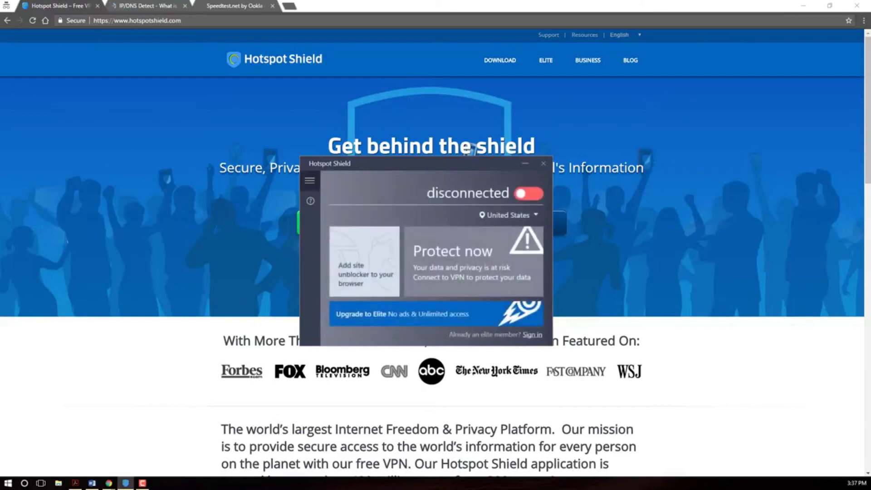
mouse_move(284, 111)
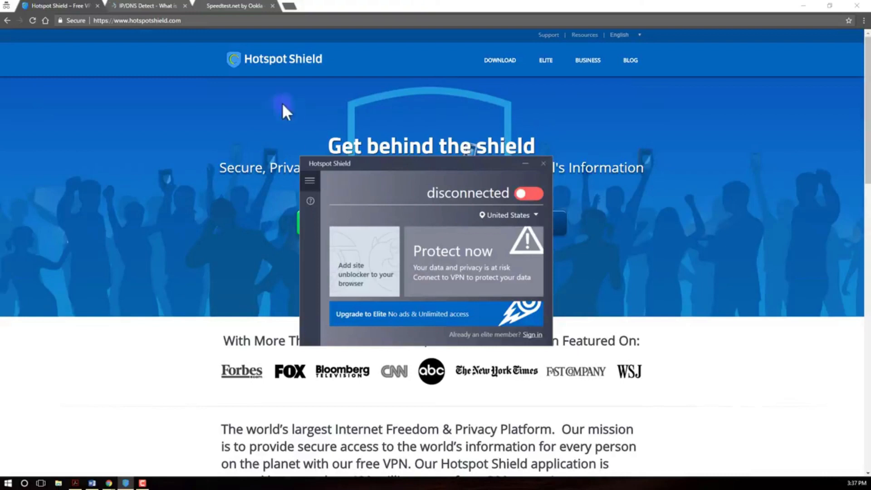
click(147, 6)
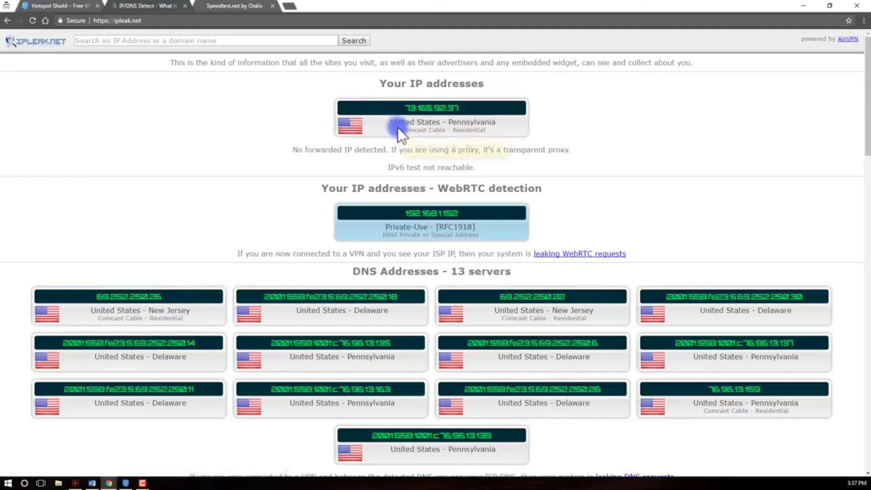
mouse_move(443, 129)
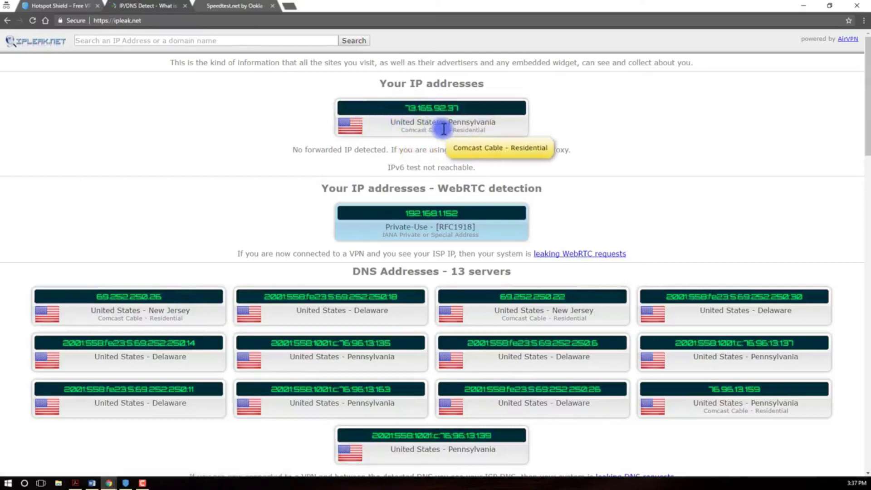
mouse_move(416, 140)
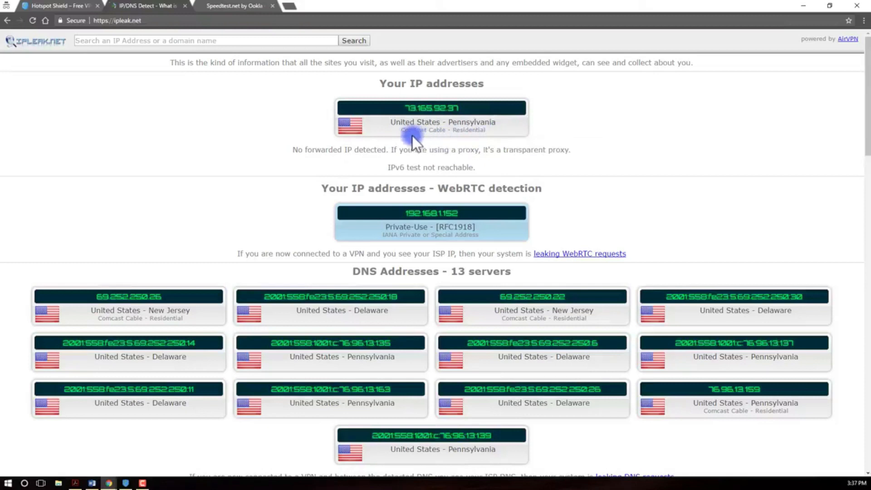
mouse_move(483, 144)
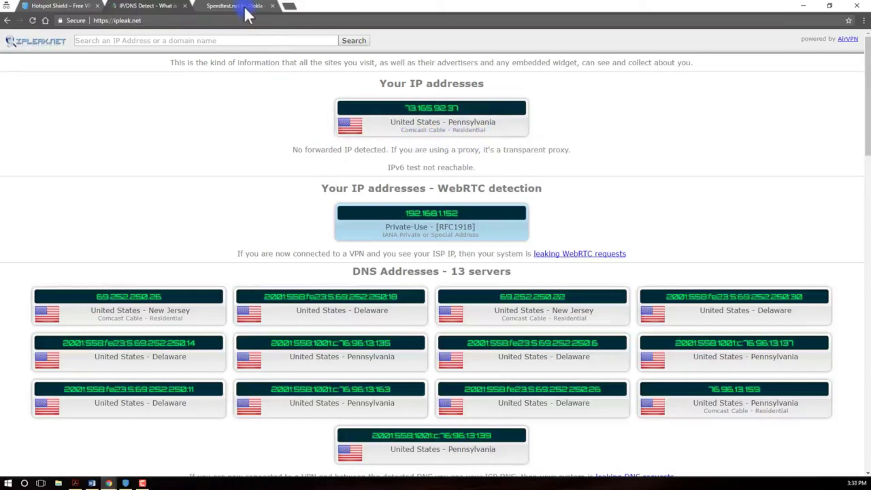
Step: View the 13 ms, 40.20 Mbps down, 12.05 Mbps up result, then open Hotspot Shield
click(233, 6)
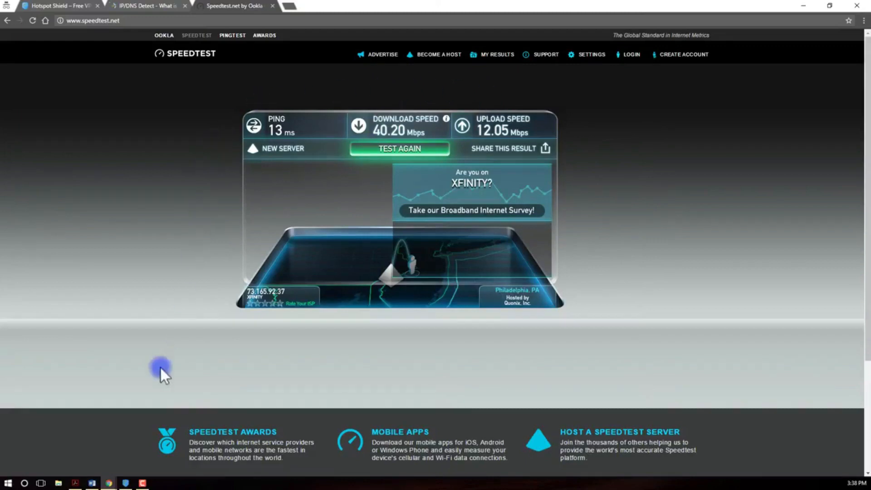
click(125, 482)
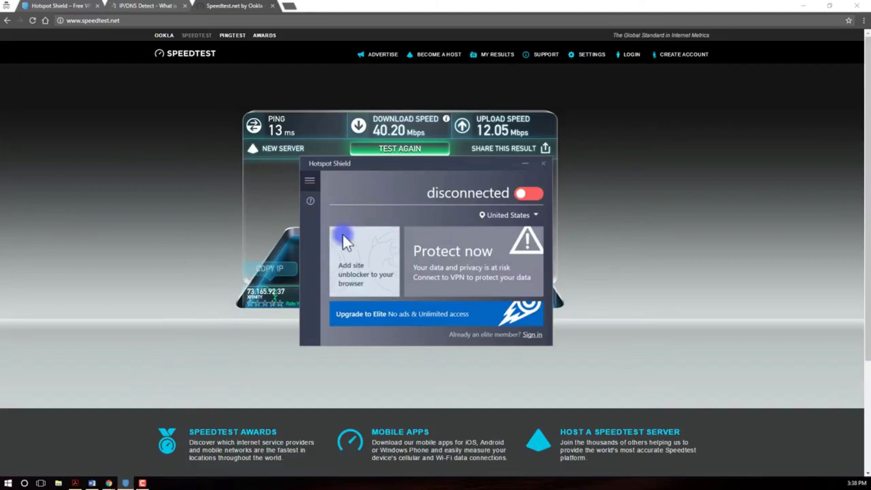
click(527, 193)
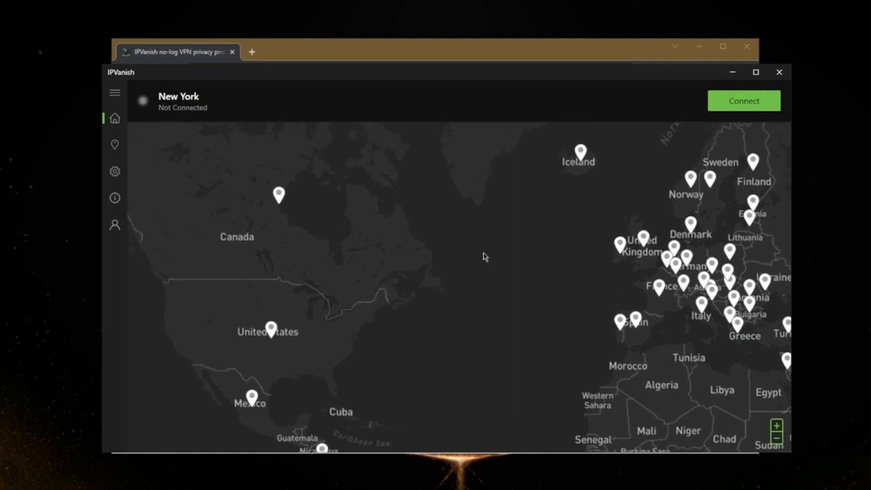
mouse_move(488, 252)
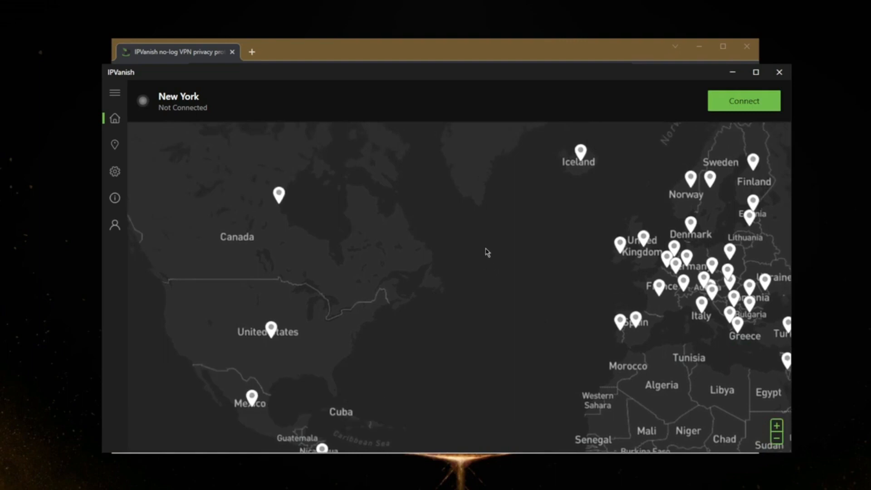
mouse_move(471, 250)
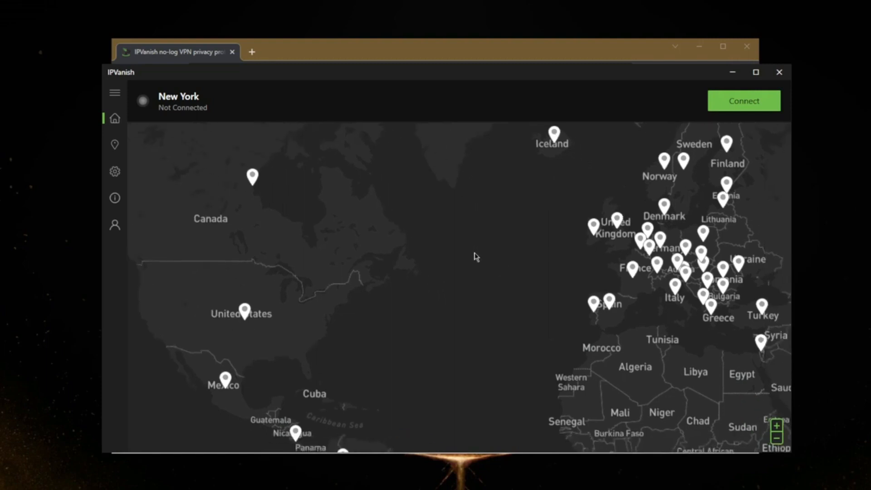
mouse_move(439, 281)
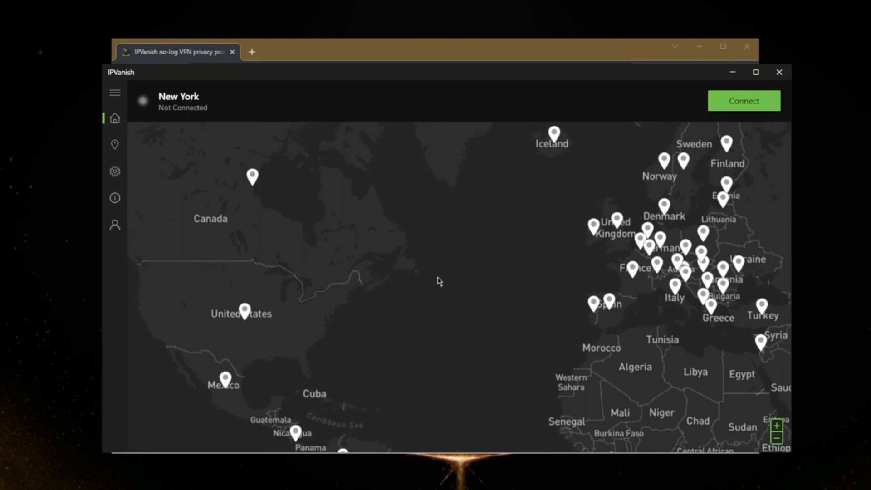
mouse_move(429, 284)
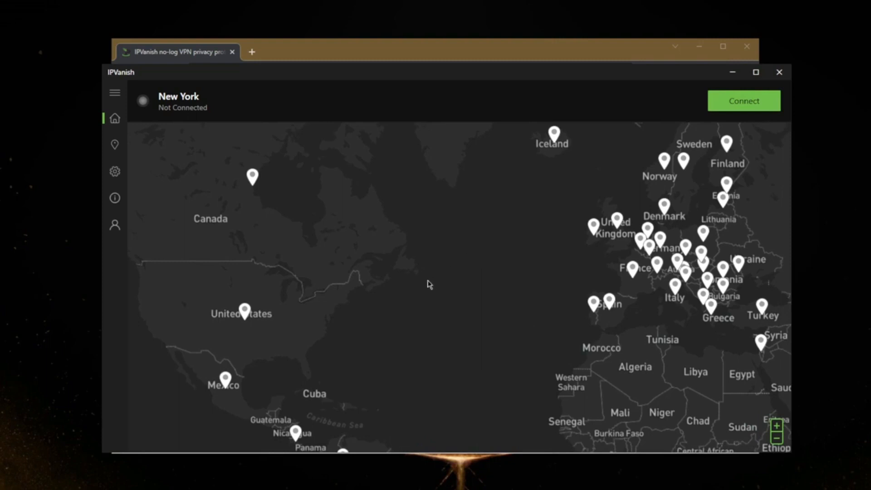
mouse_move(346, 282)
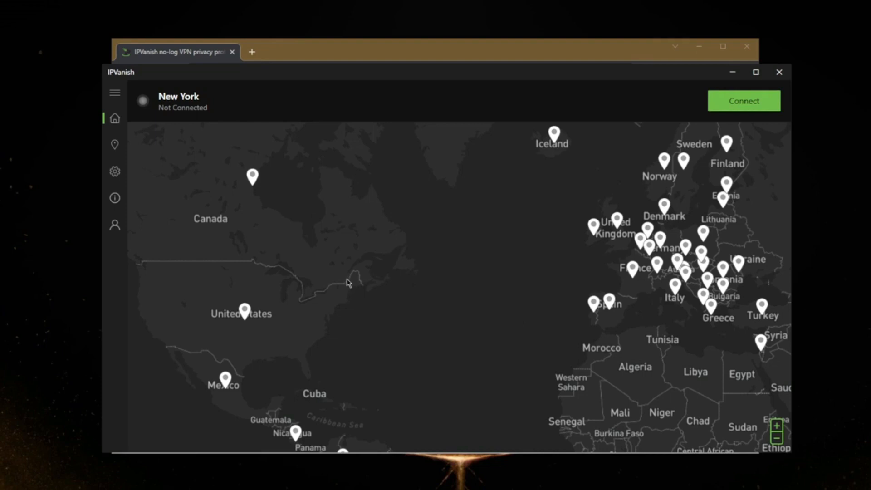
mouse_move(360, 282)
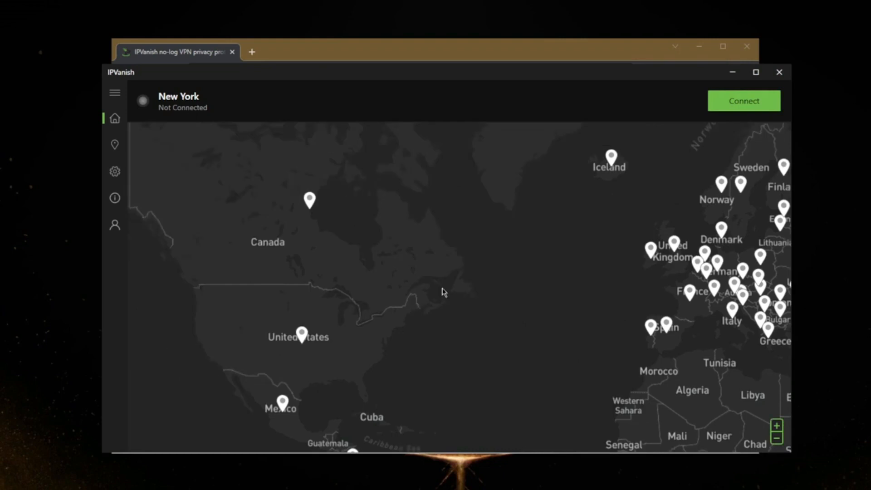
mouse_move(267, 159)
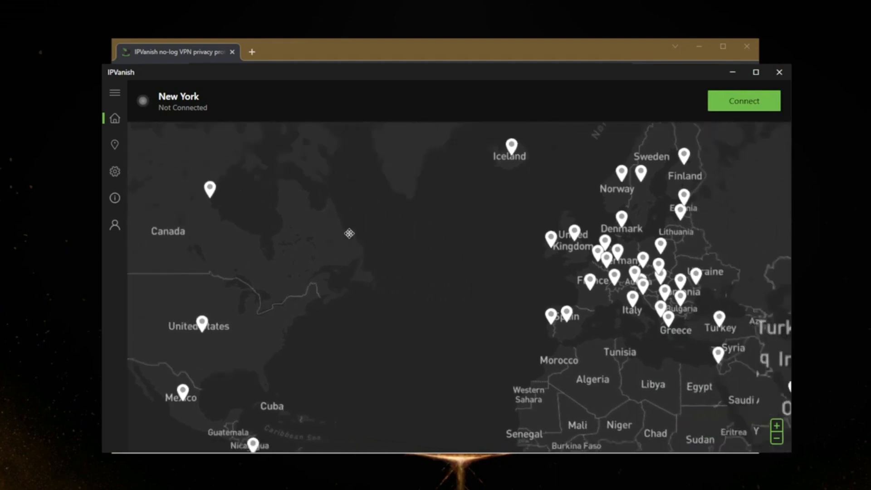
drag(349, 233, 428, 243)
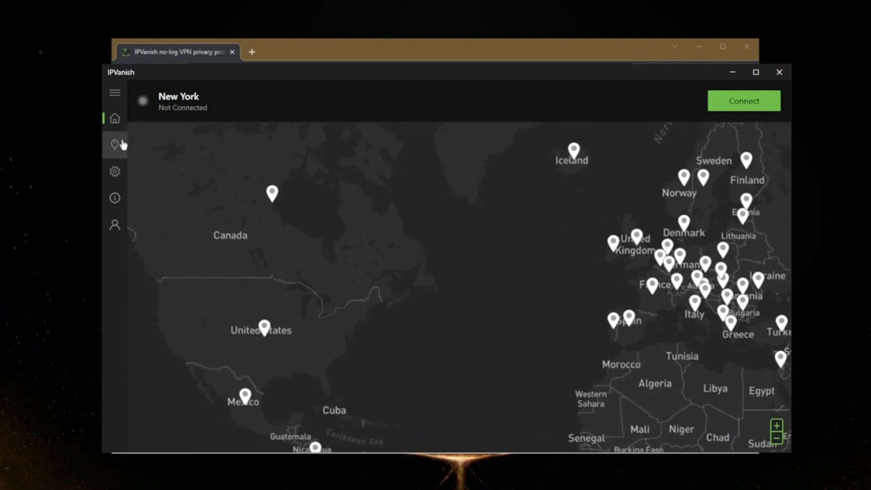
Step: Open IPVanish's Locations list and scroll through cities with ping, load and server counts
click(115, 144)
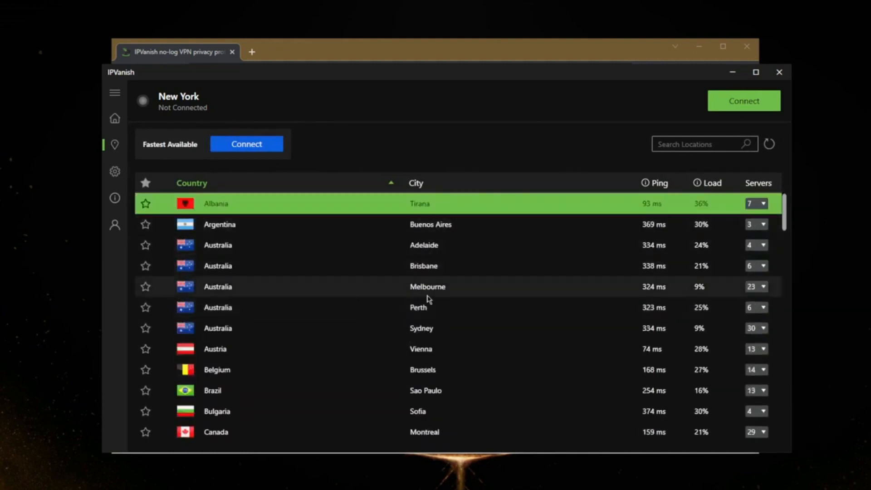
mouse_move(569, 249)
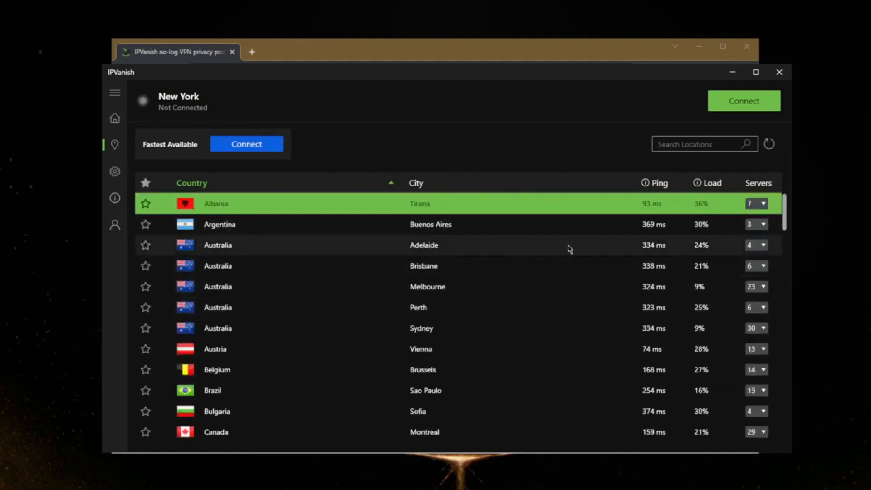
mouse_move(755, 256)
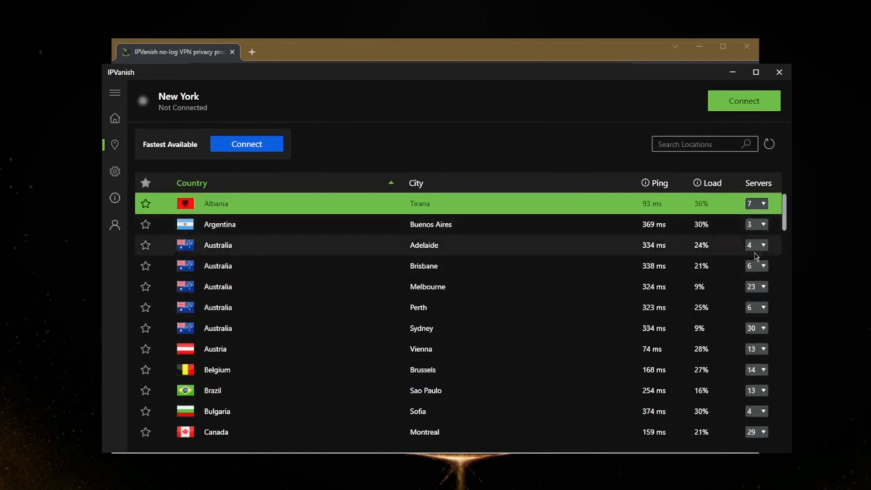
scroll(down, 3)
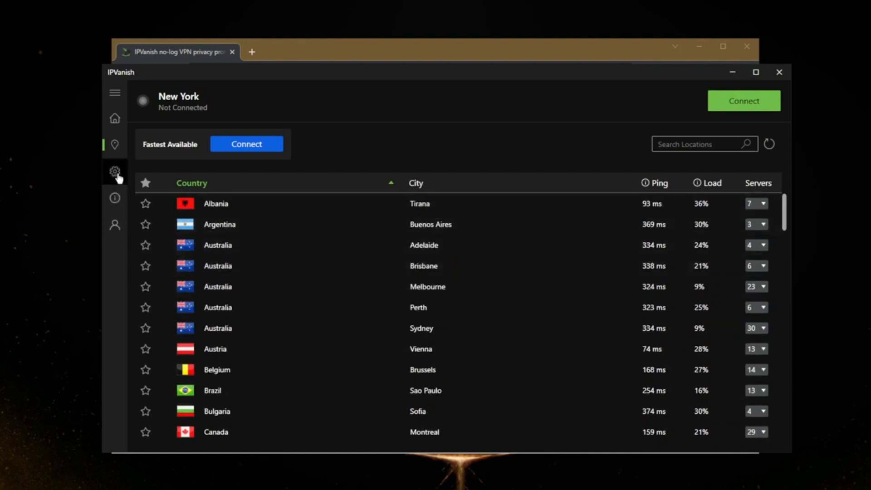
Step: View IPVanish's Connection tab (Kill Switch) and Protocol tab (WireGuard), then return Home
click(114, 171)
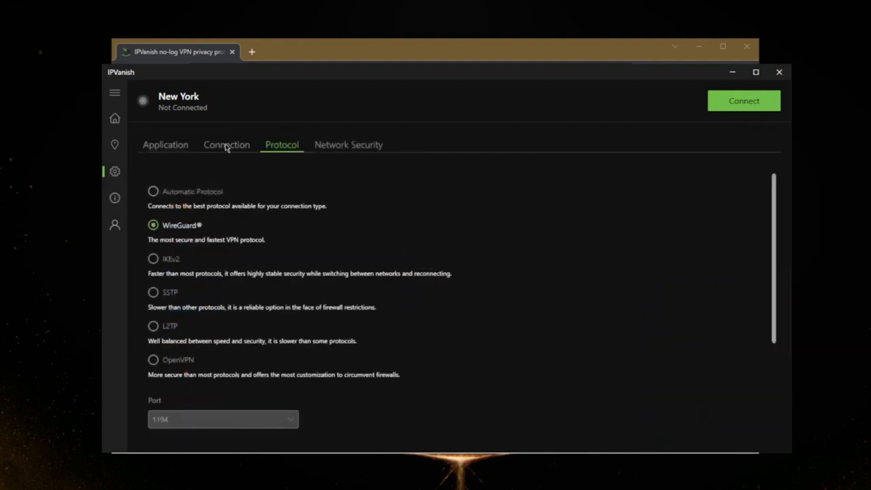
click(226, 144)
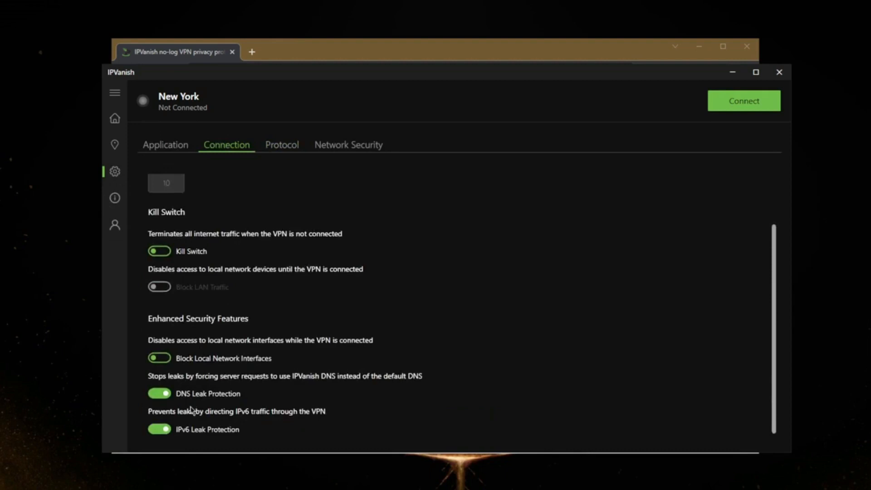
click(281, 145)
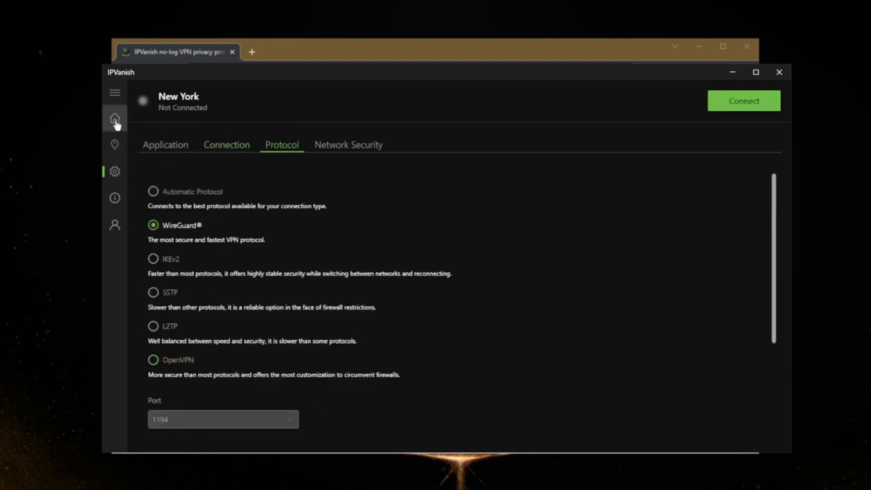
click(115, 118)
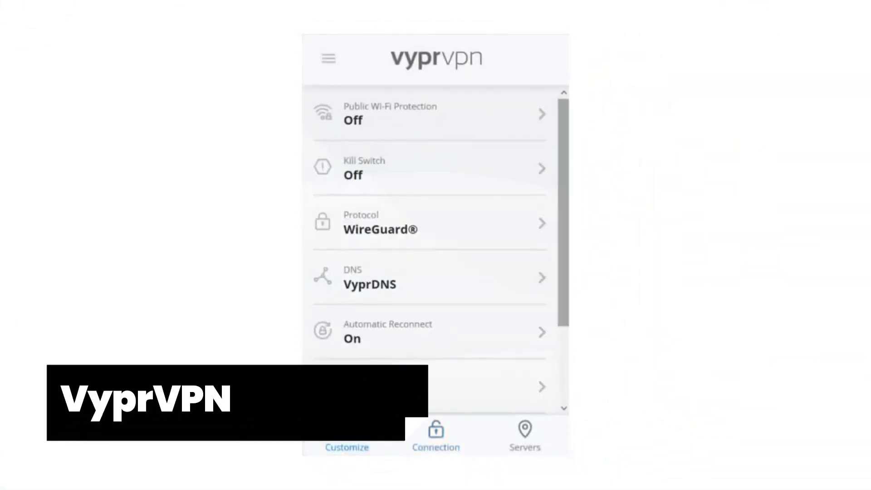
Step: Scroll VyprVPN's Customize screen, then browse the country server list with ping times
scroll(down, 3)
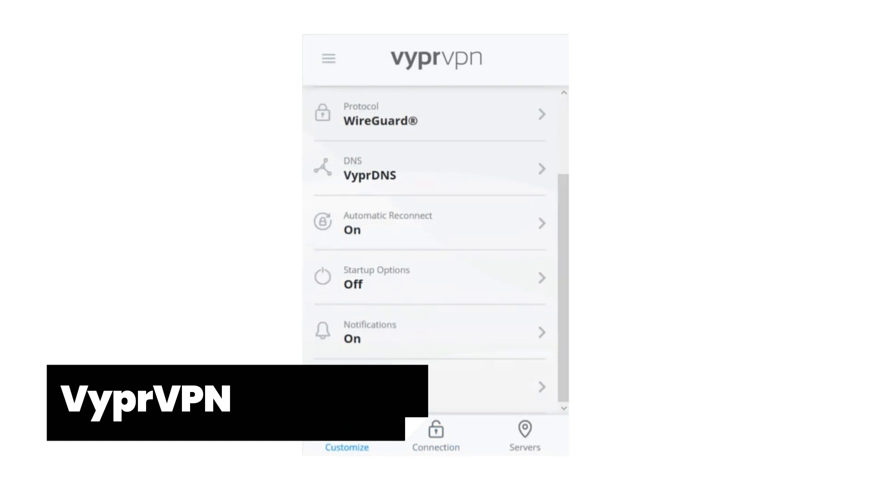
click(524, 435)
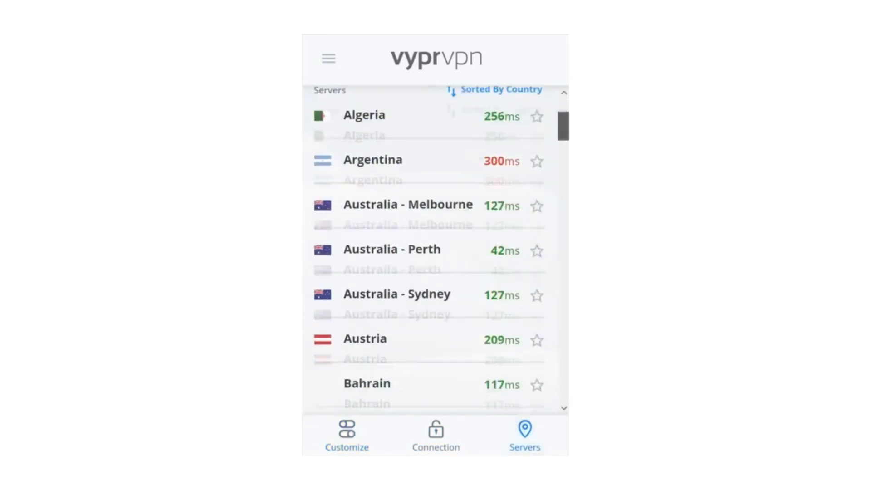
scroll(down, 3)
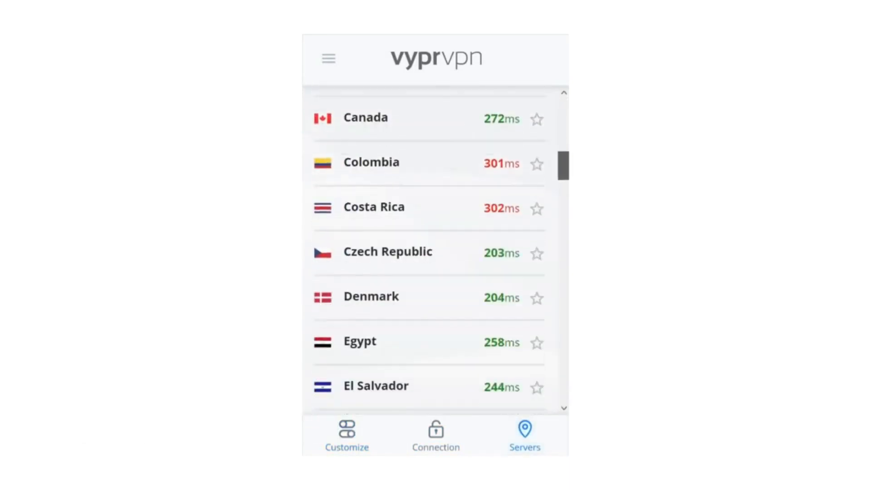
click(436, 436)
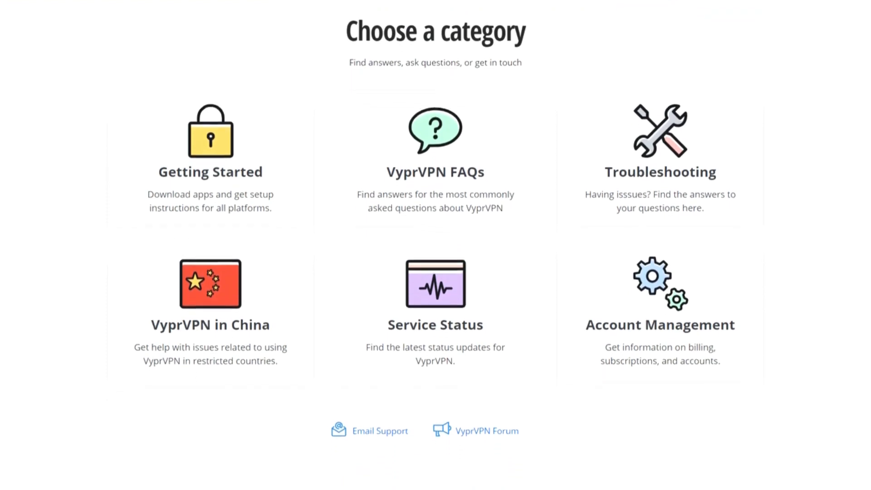
Step: Scroll the help centre, pricing page and VyprDNS page down to the censorship section
scroll(down, 3)
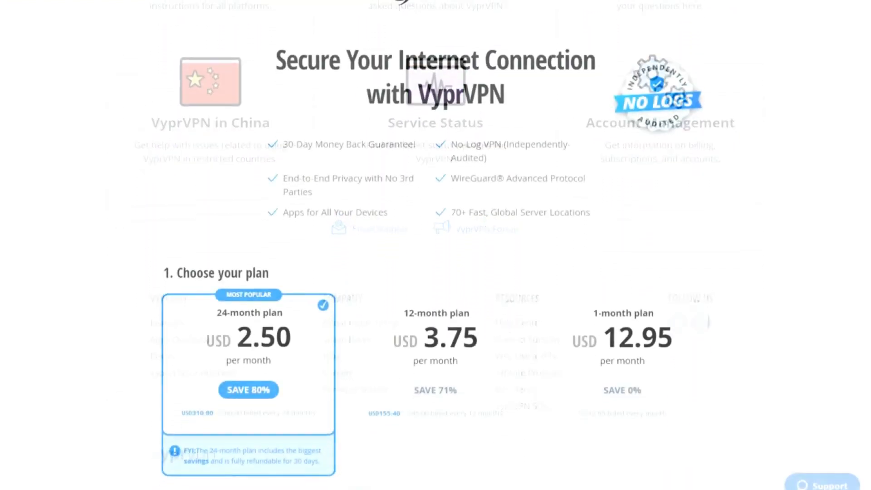
scroll(down, 3)
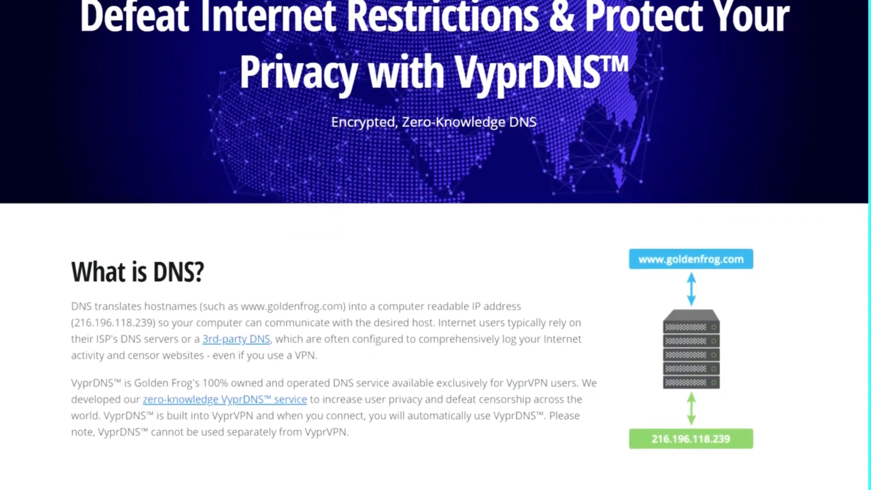
scroll(down, 3)
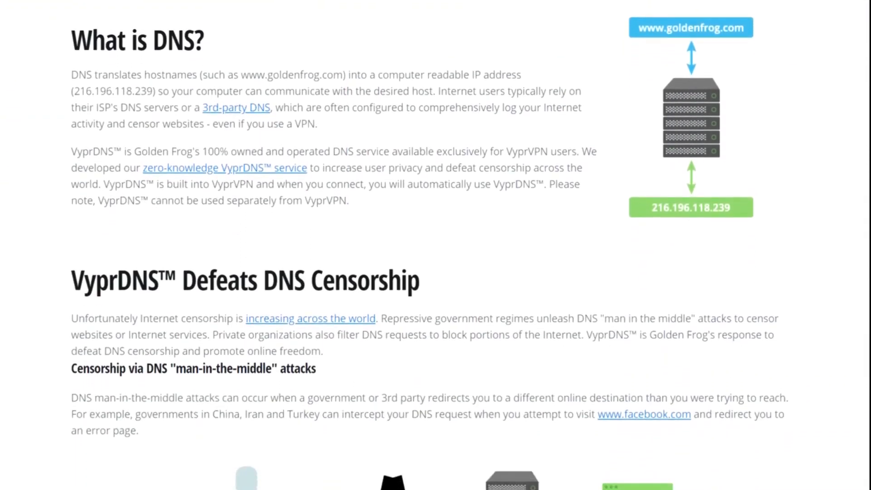
scroll(down, 3)
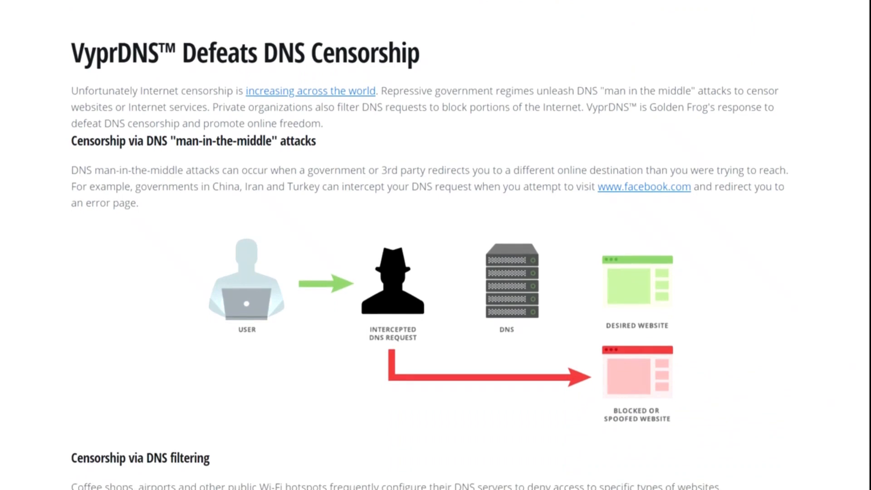
scroll(down, 3)
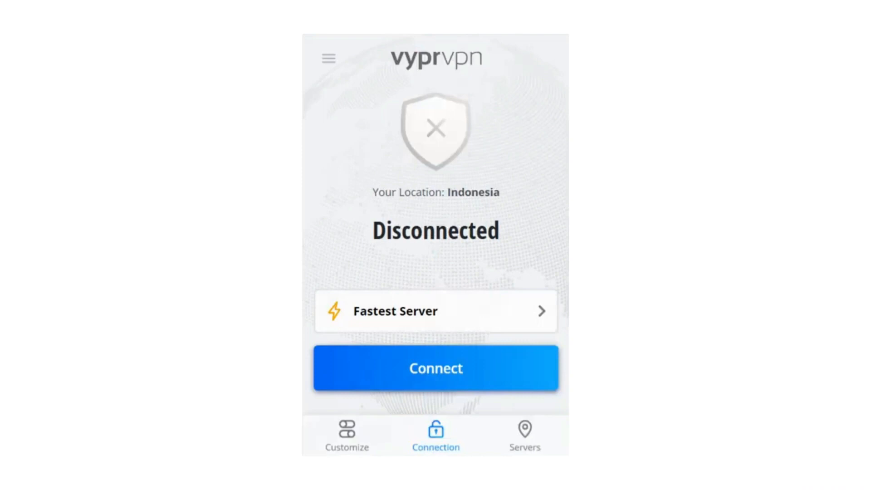
Step: Scroll VyprVPN's Customize settings to TAP Adapter, then browse the searchable server list
click(346, 435)
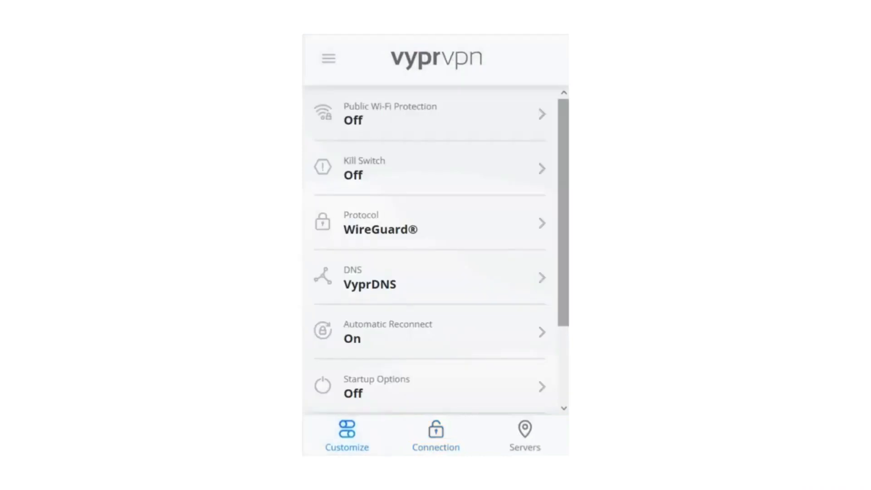
scroll(down, 3)
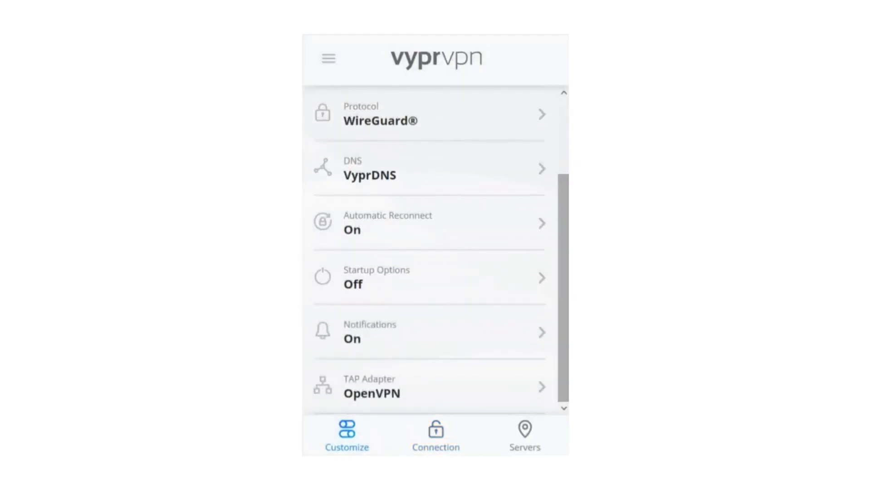
click(523, 435)
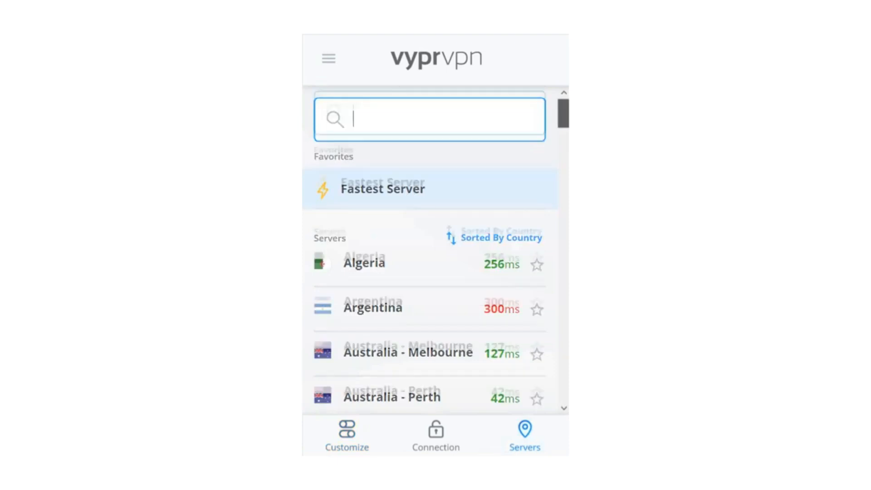
scroll(down, 3)
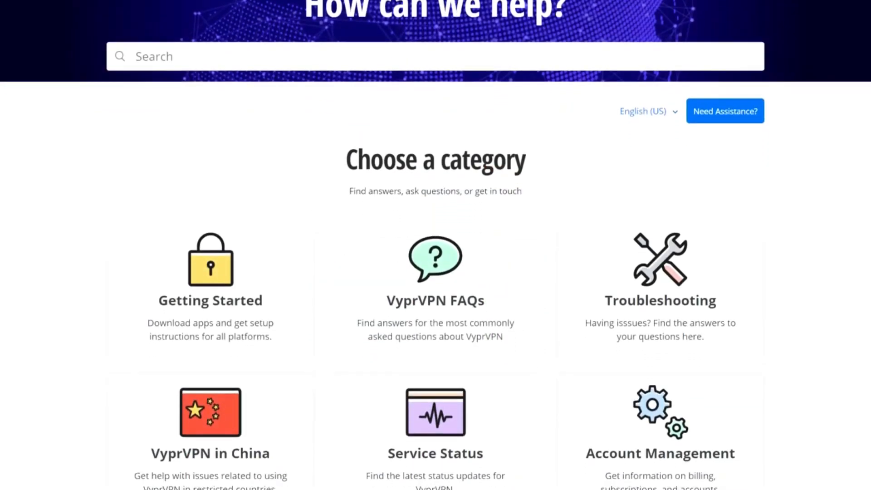
scroll(down, 3)
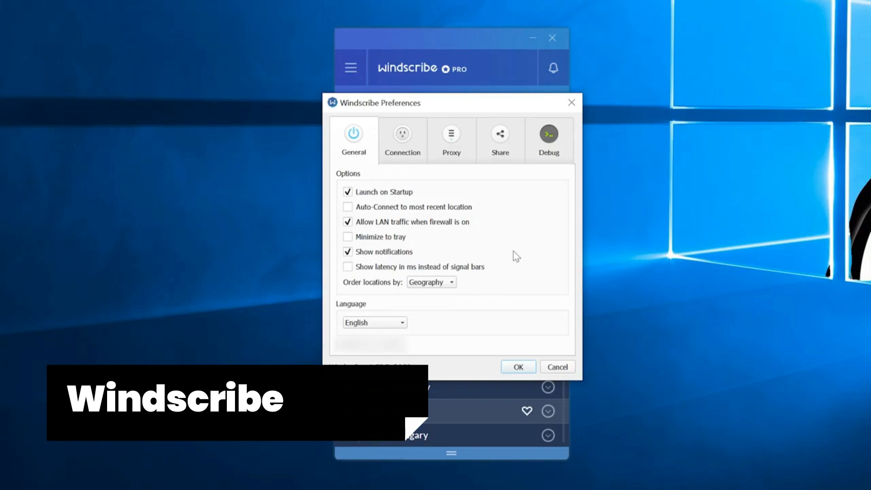
Step: Browse Windscribe's Connection, Proxy and Share preferences, then close Preferences to show San Jose connected
click(402, 138)
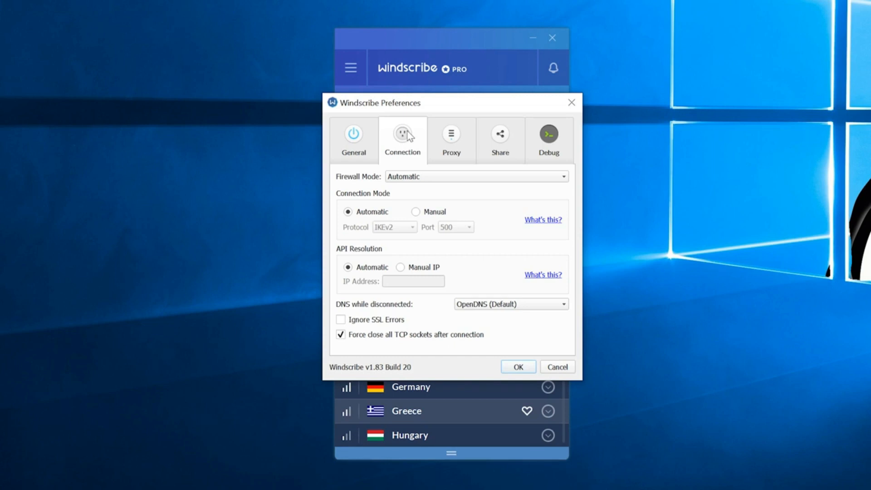
click(450, 138)
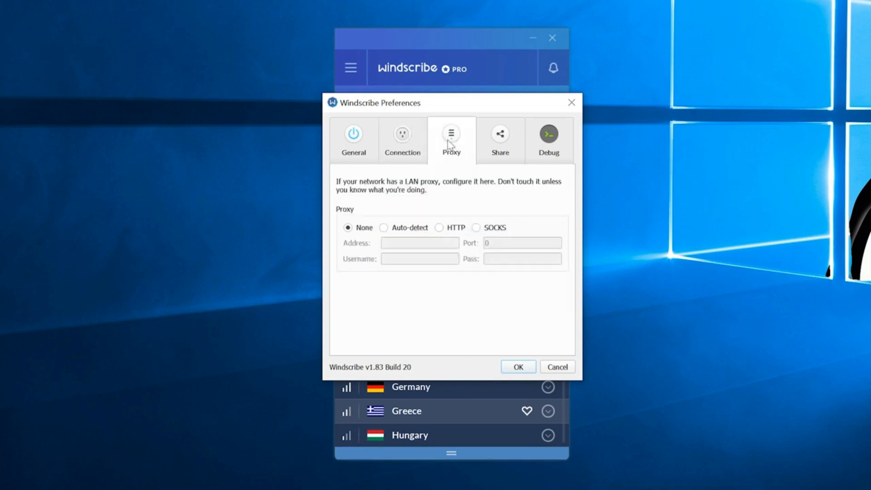
click(499, 139)
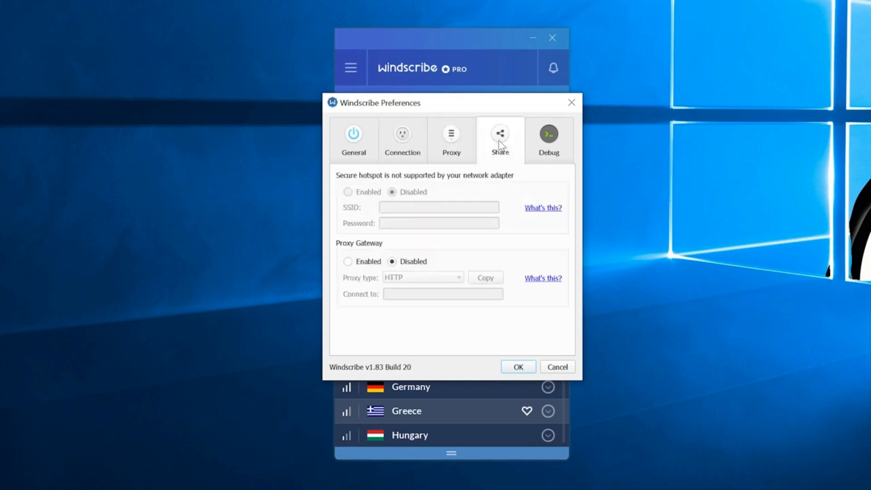
click(547, 139)
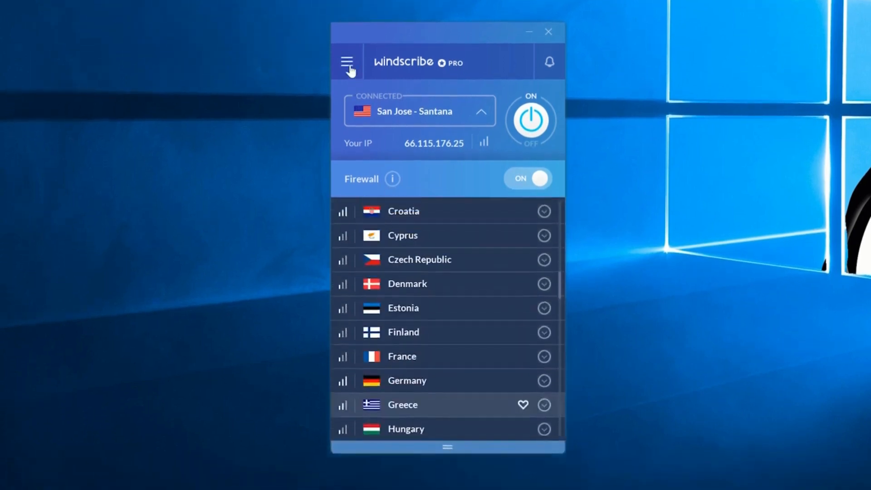
click(347, 62)
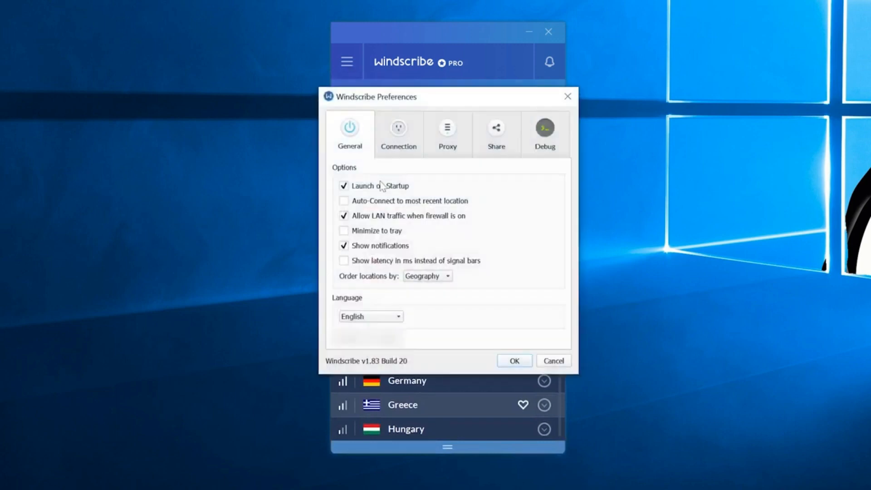
click(398, 130)
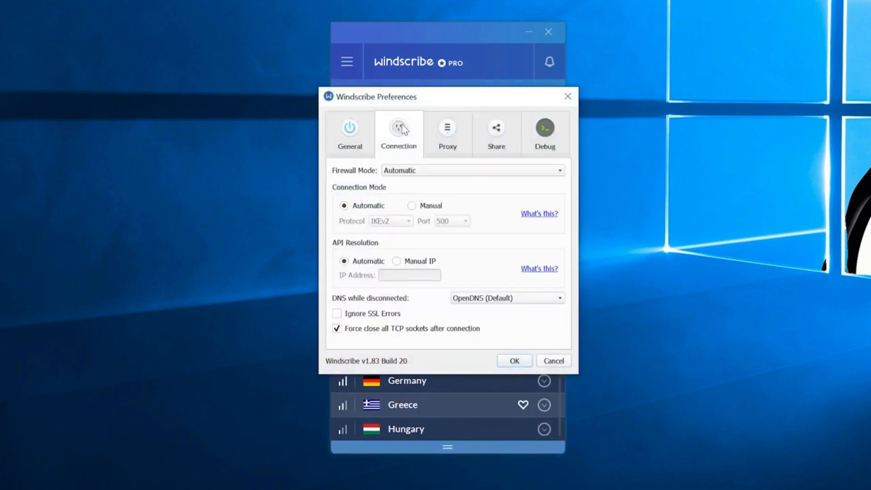
click(495, 133)
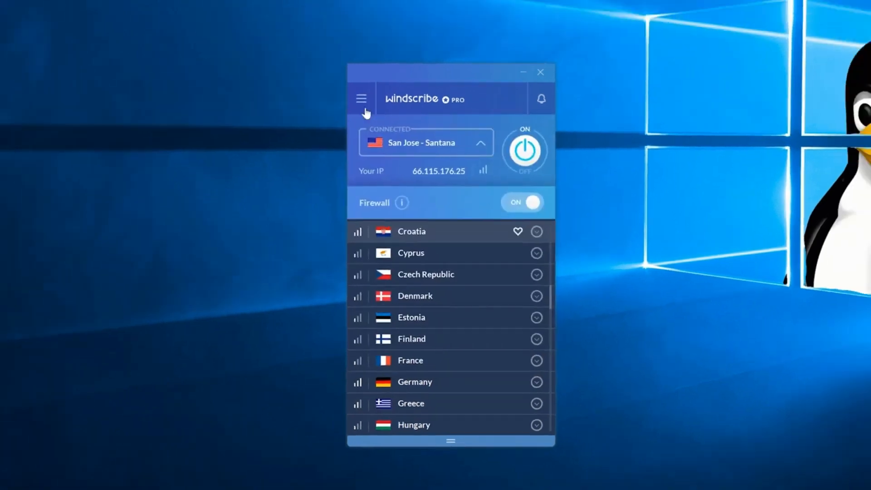
click(361, 99)
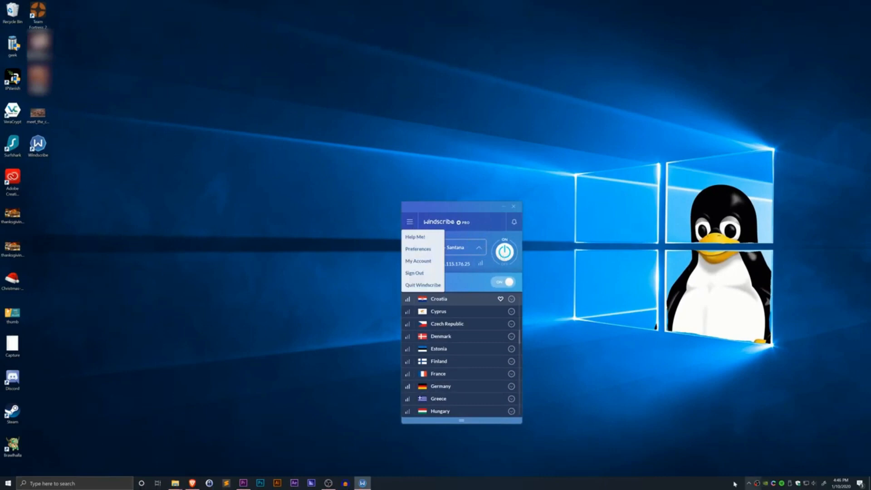
click(409, 221)
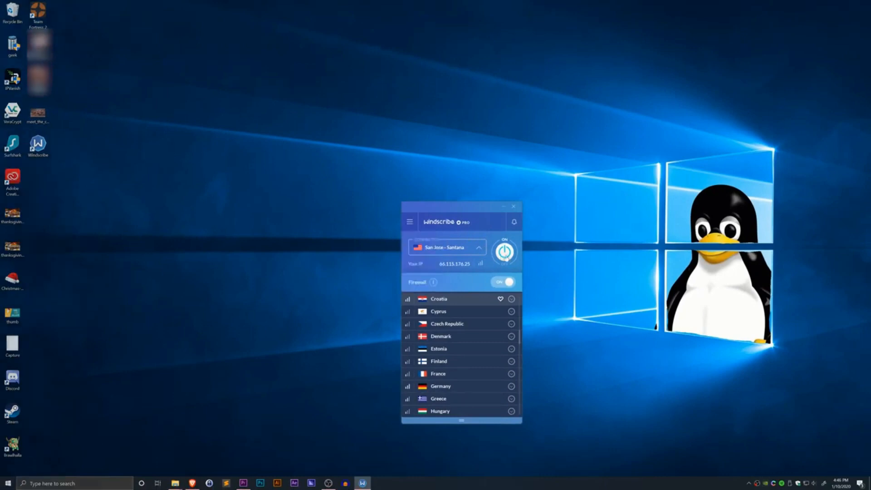
click(409, 222)
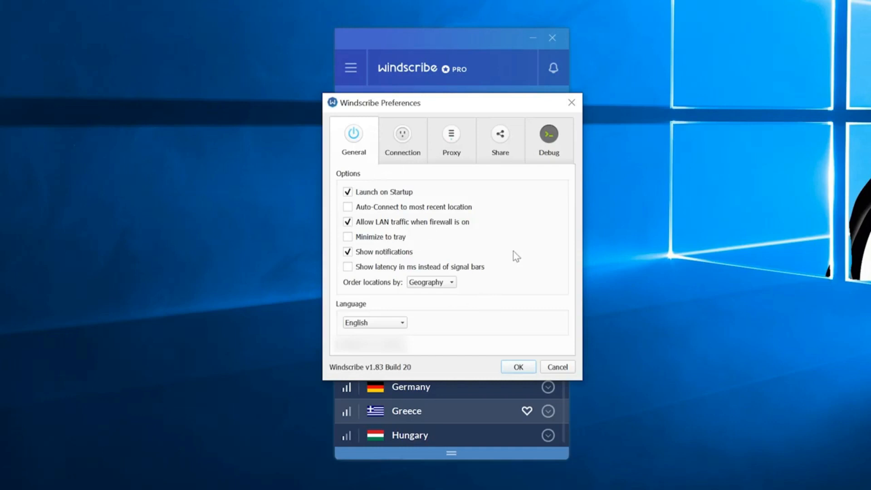
Step: Review the Connection, LAN proxy and hotspot Share settings again, then close Windscribe Preferences
click(403, 139)
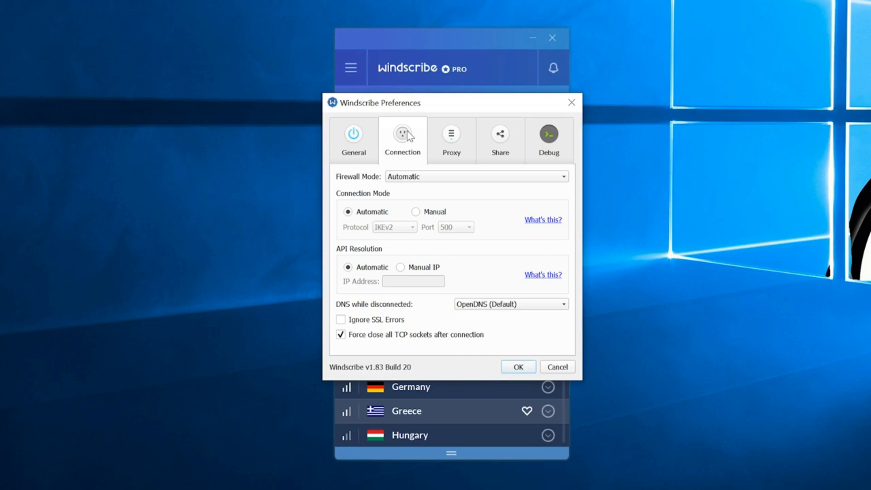
click(451, 139)
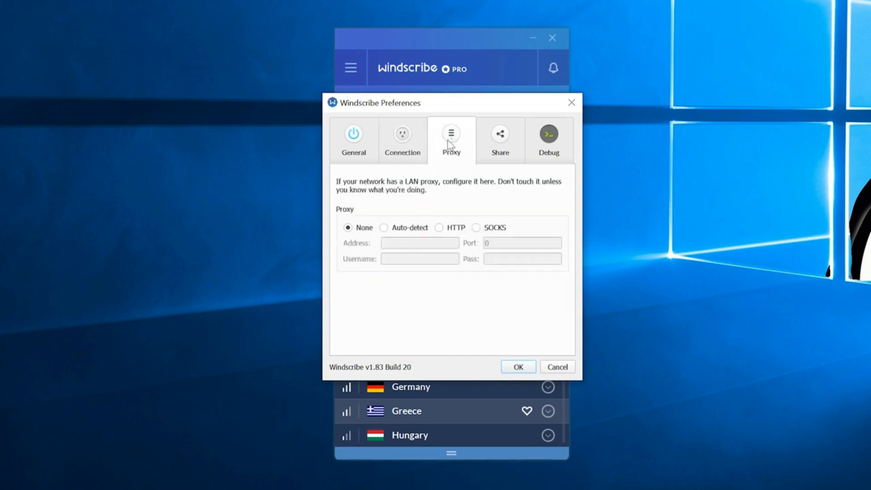
click(499, 139)
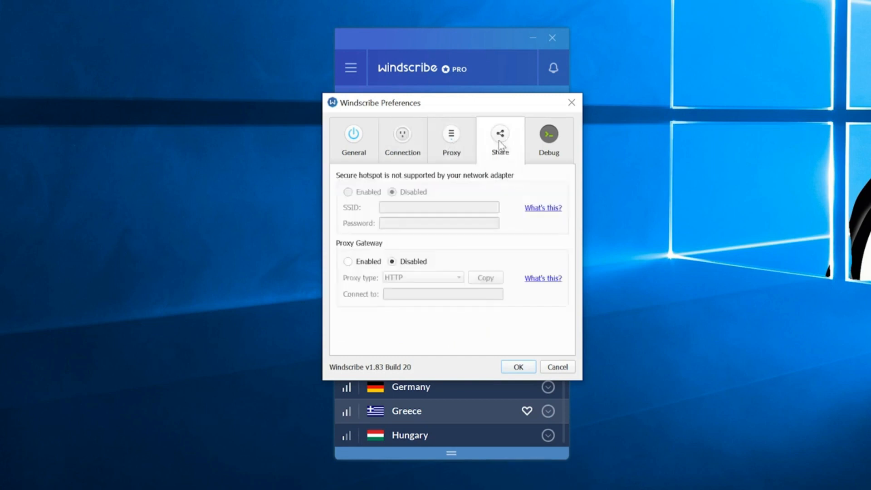
click(548, 138)
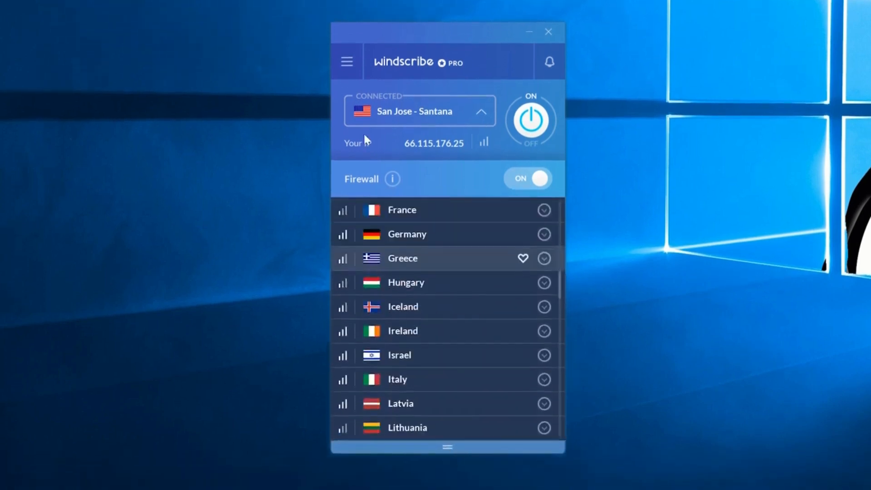
scroll(up, 3)
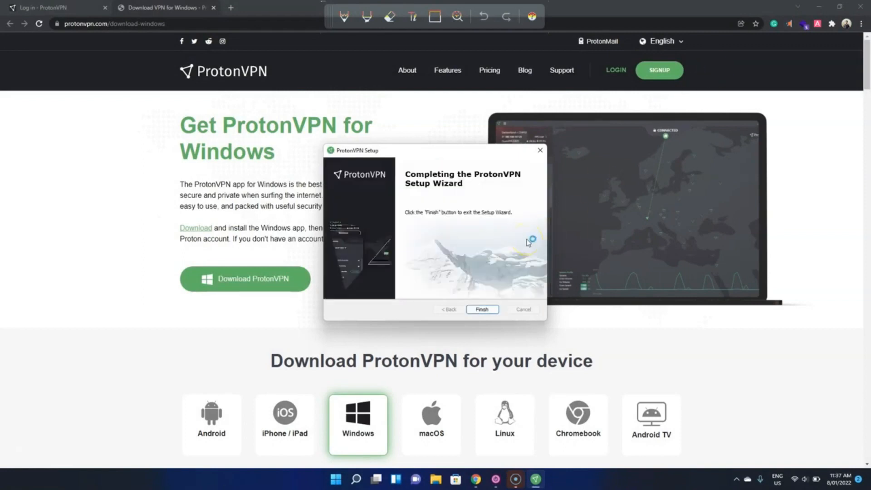
Step: Finish the ProtonVPN installer, sign in to the account, and skip the welcome tour
click(481, 310)
text(madhkhe)
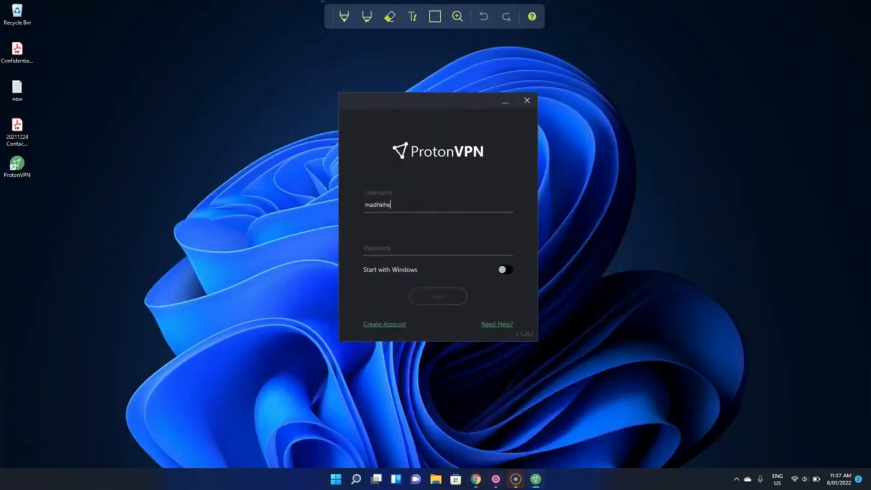
click(438, 296)
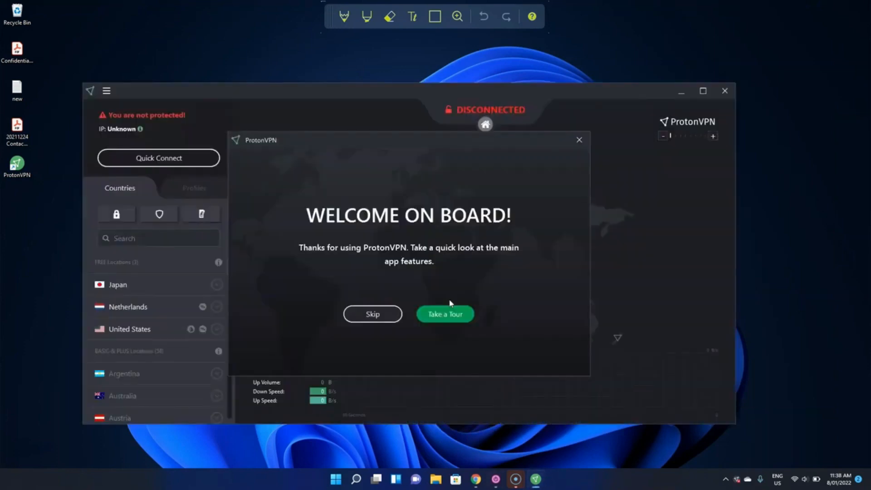
click(373, 314)
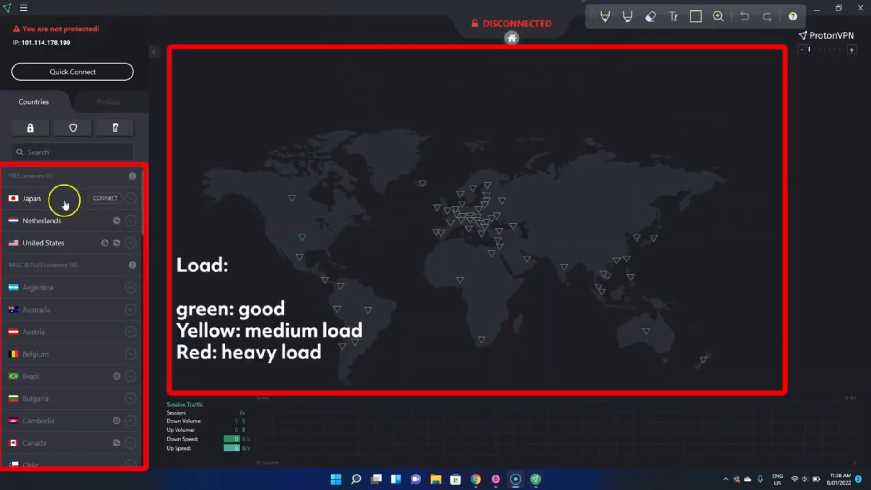
Step: Expand and collapse Japan's free servers, then Quick Connect to JP-FREE#4 over WireGuard
click(131, 198)
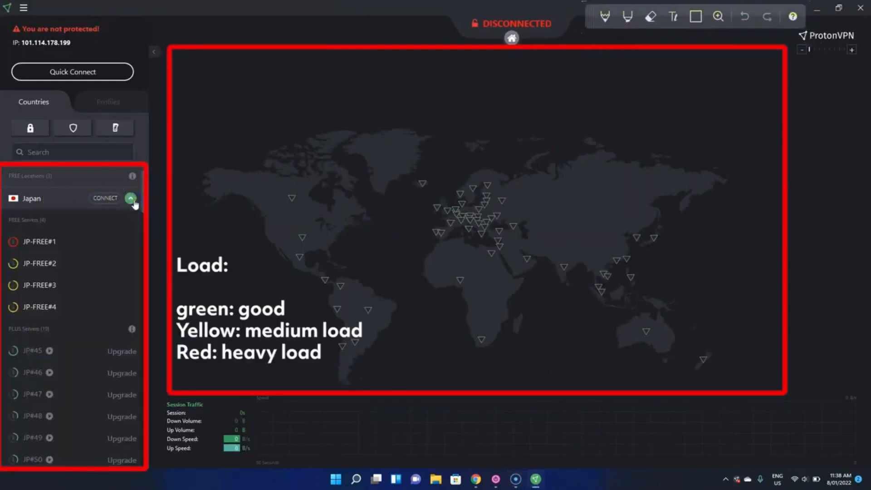
click(131, 198)
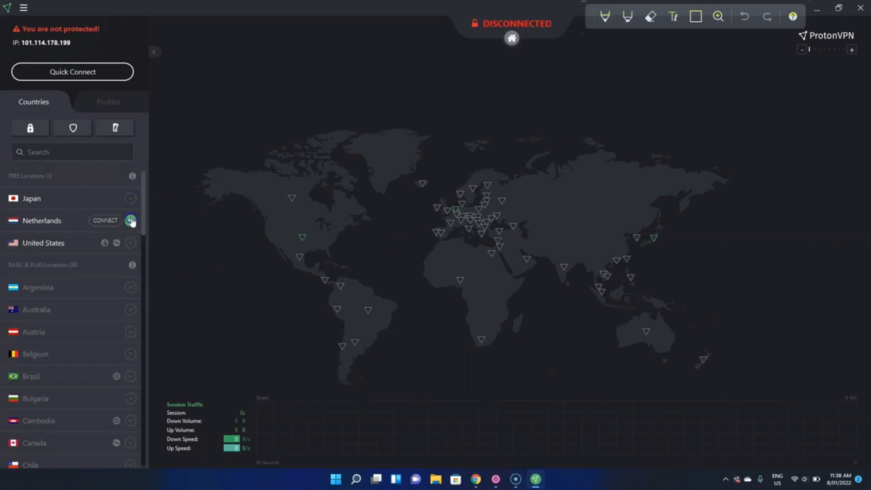
mouse_move(106, 198)
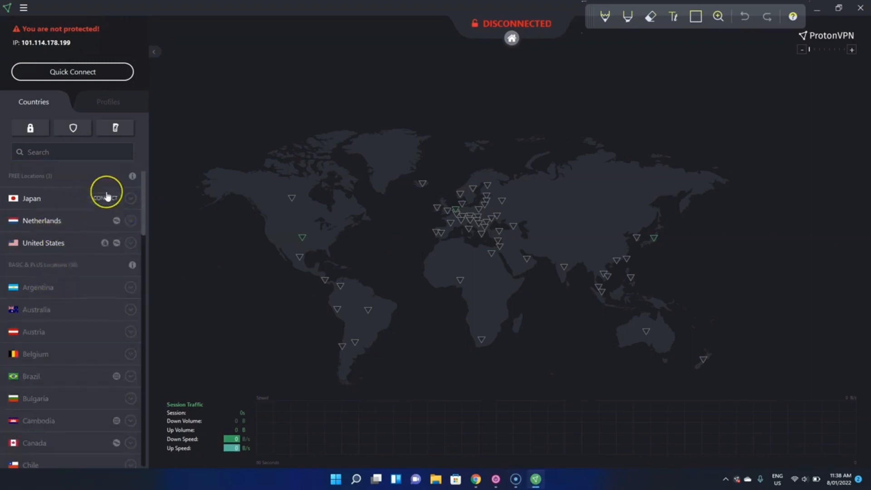
mouse_move(64, 210)
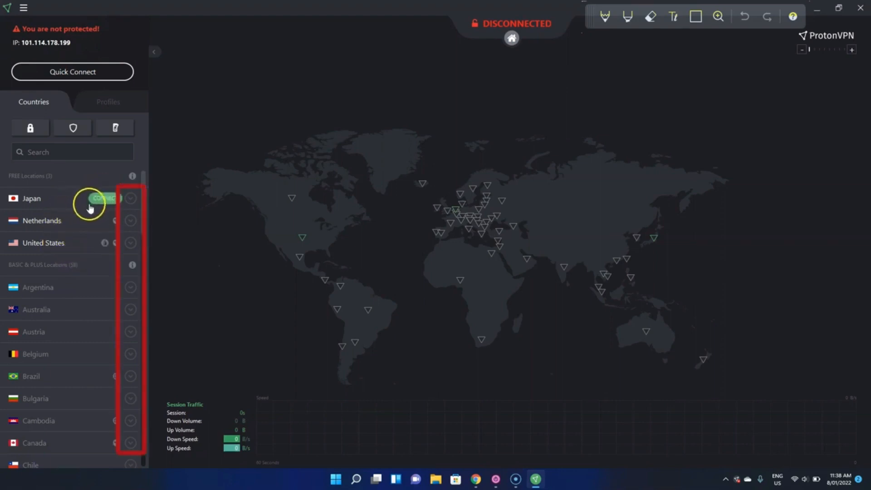
mouse_move(104, 73)
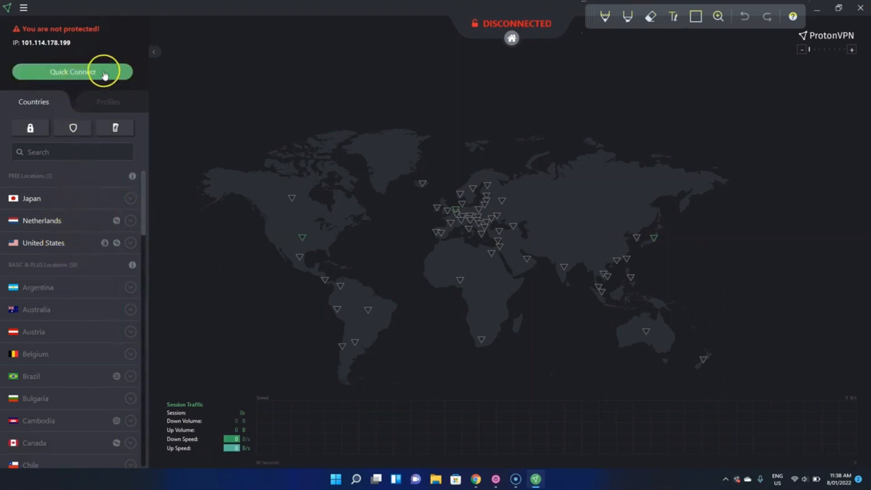
click(72, 72)
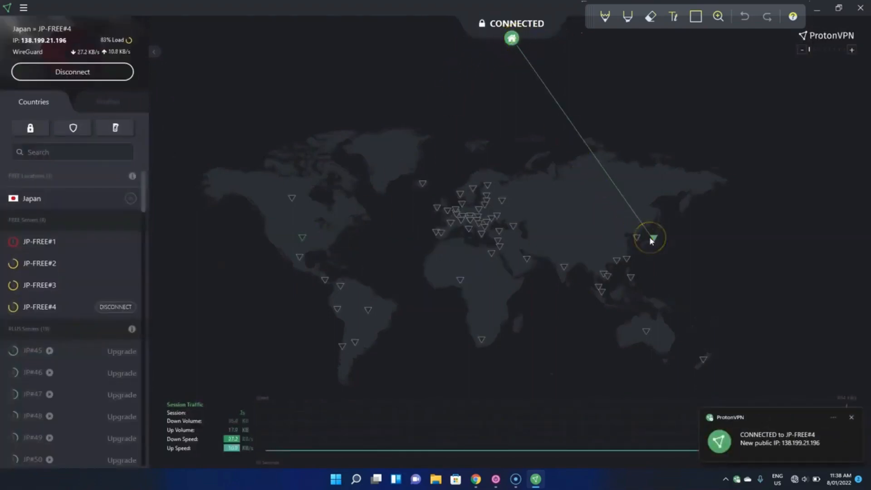
mouse_move(481, 177)
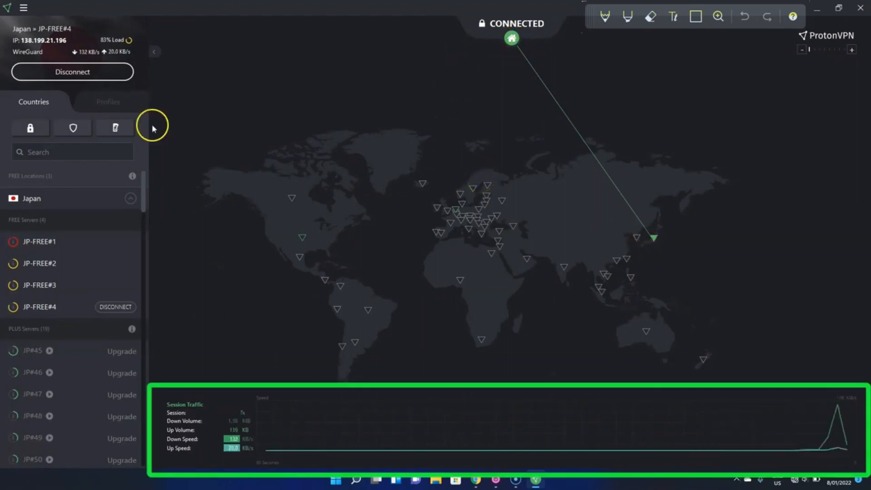
Step: Disconnect ProtonVPN from JP-FREE#4, restoring the original IP and unprotected status
click(72, 72)
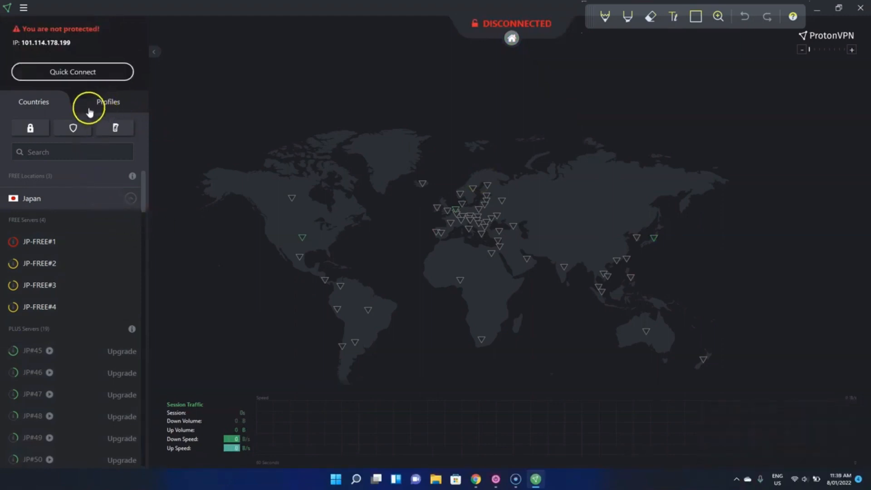
Step: View the Secure Core paid-upgrade popup, dismiss it, and show the Fastest and Random profiles
click(30, 128)
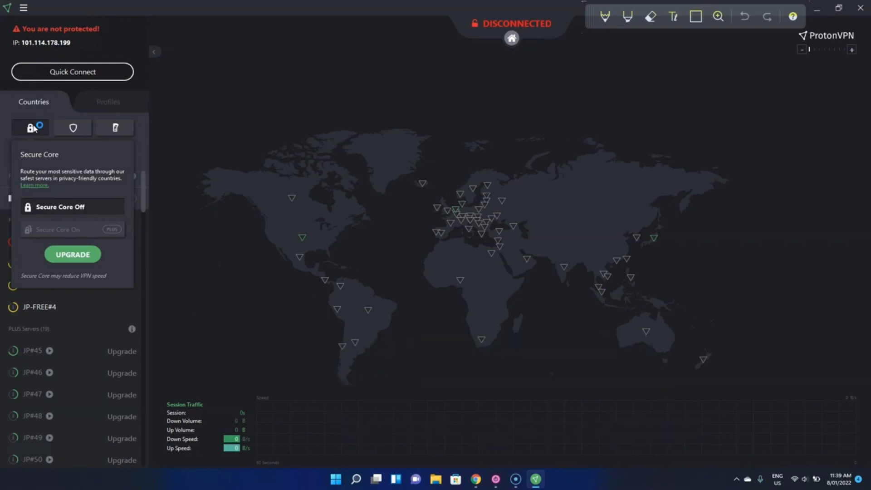
click(73, 128)
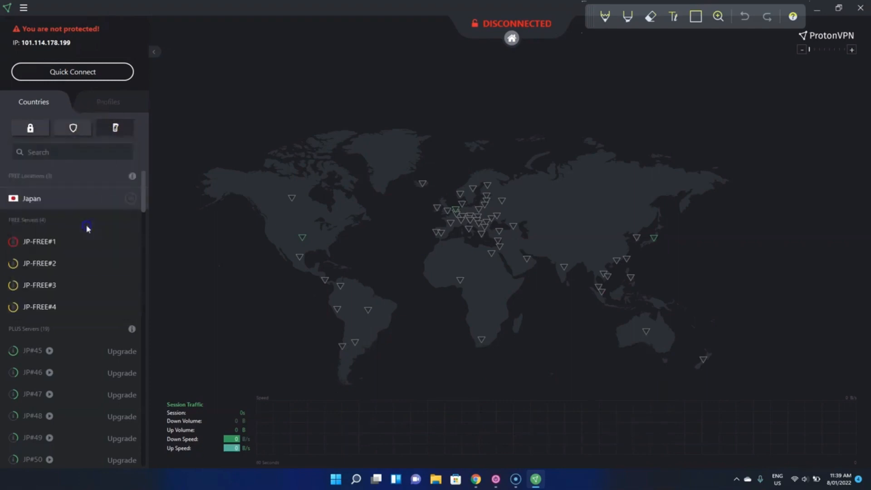
click(115, 128)
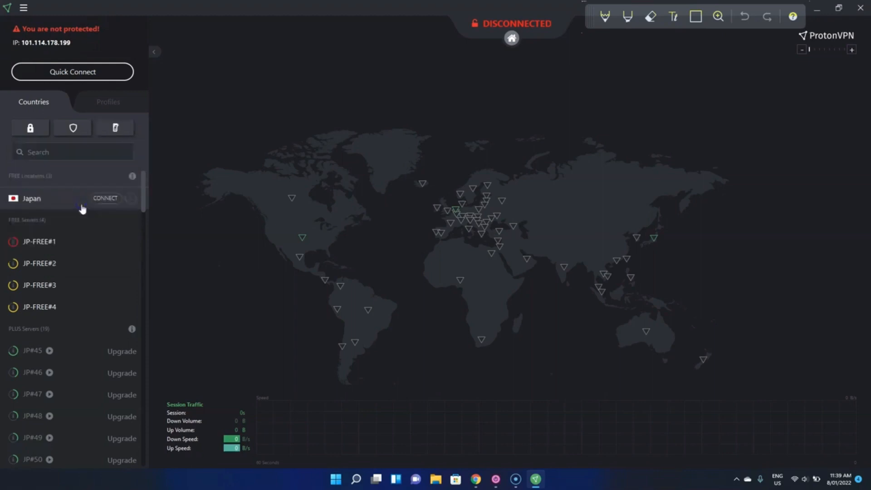
click(108, 102)
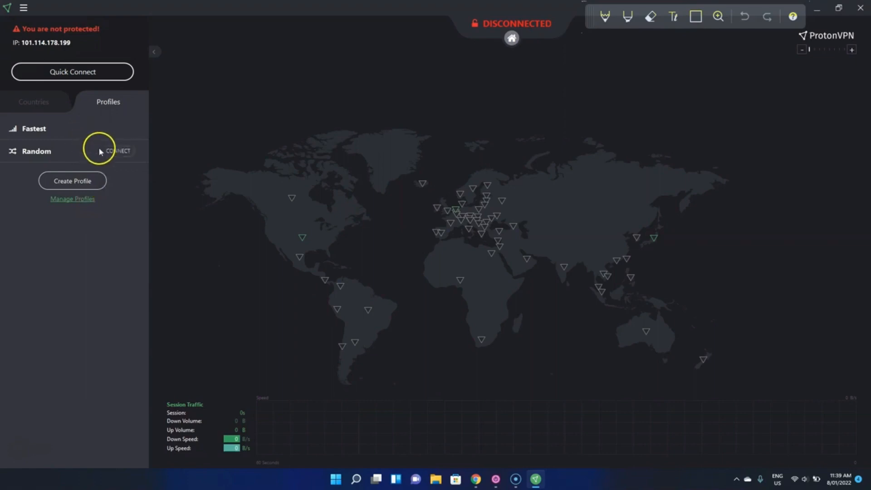
mouse_move(98, 170)
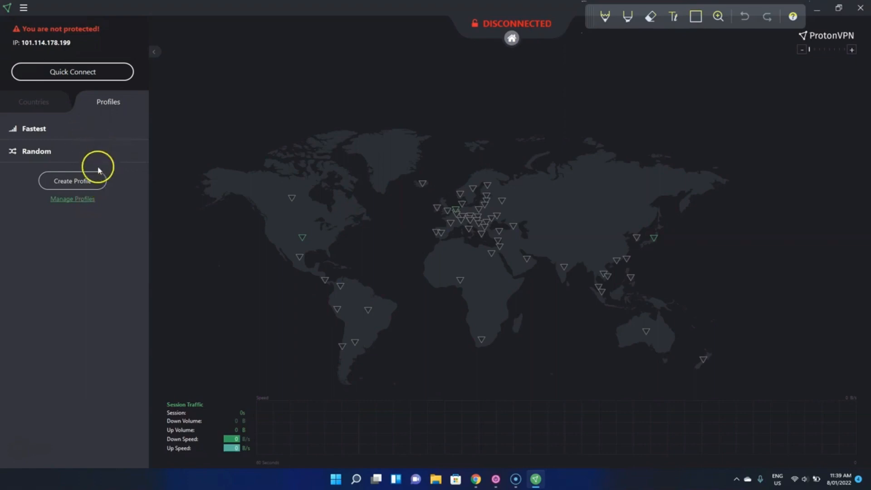
Step: Open Create Profile and choose the P2P profile type
click(72, 181)
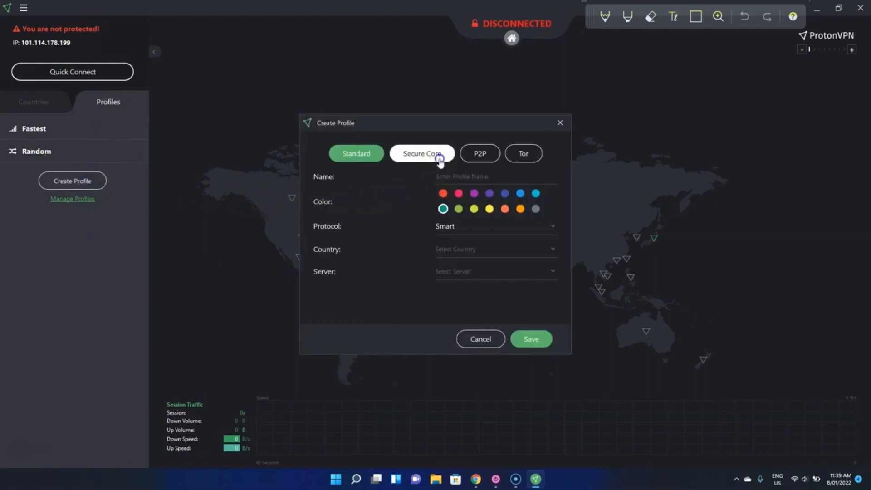
click(480, 154)
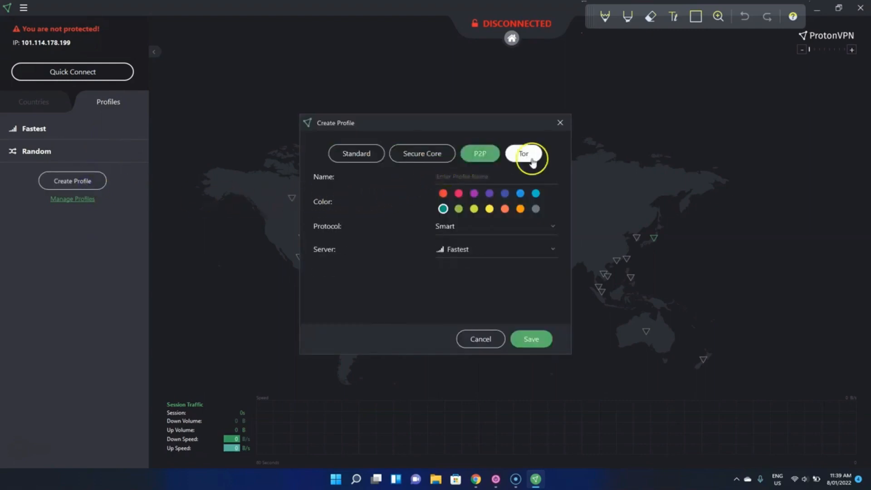